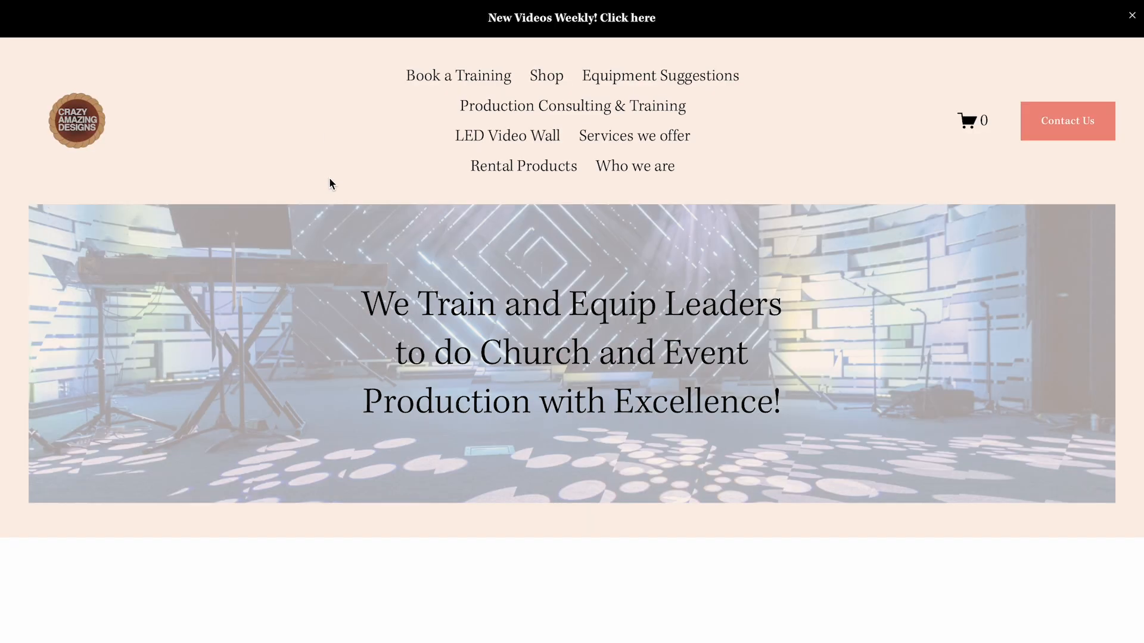
# Show the Book a Training page listing videos, email support, Zoom sessions and on-site training
pyautogui.click(571, 106)
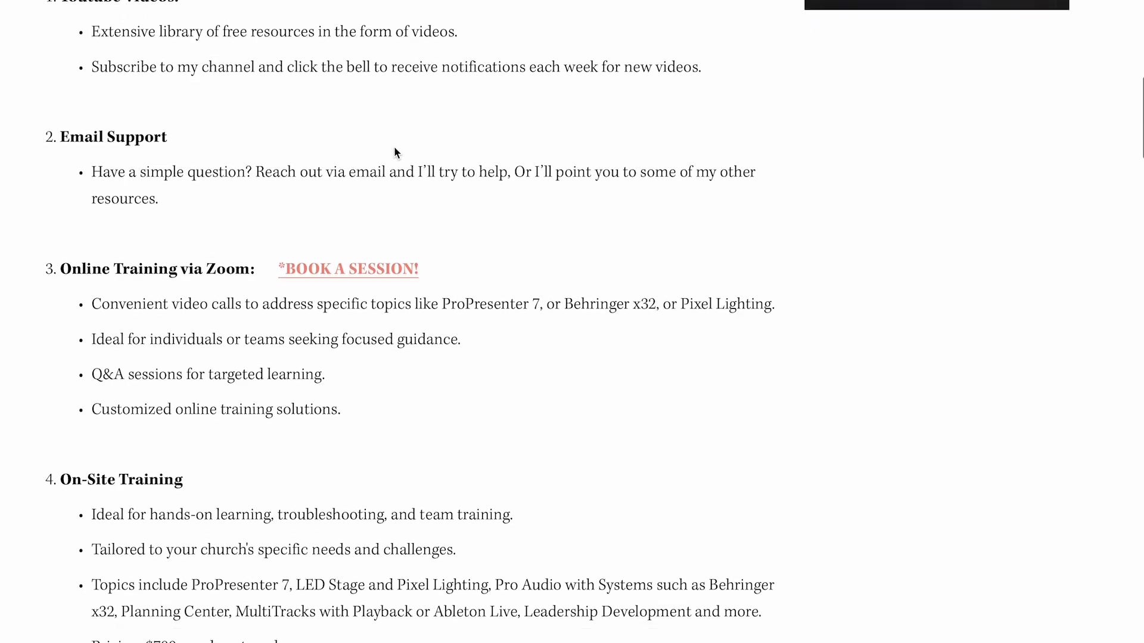
pyautogui.click(347, 269)
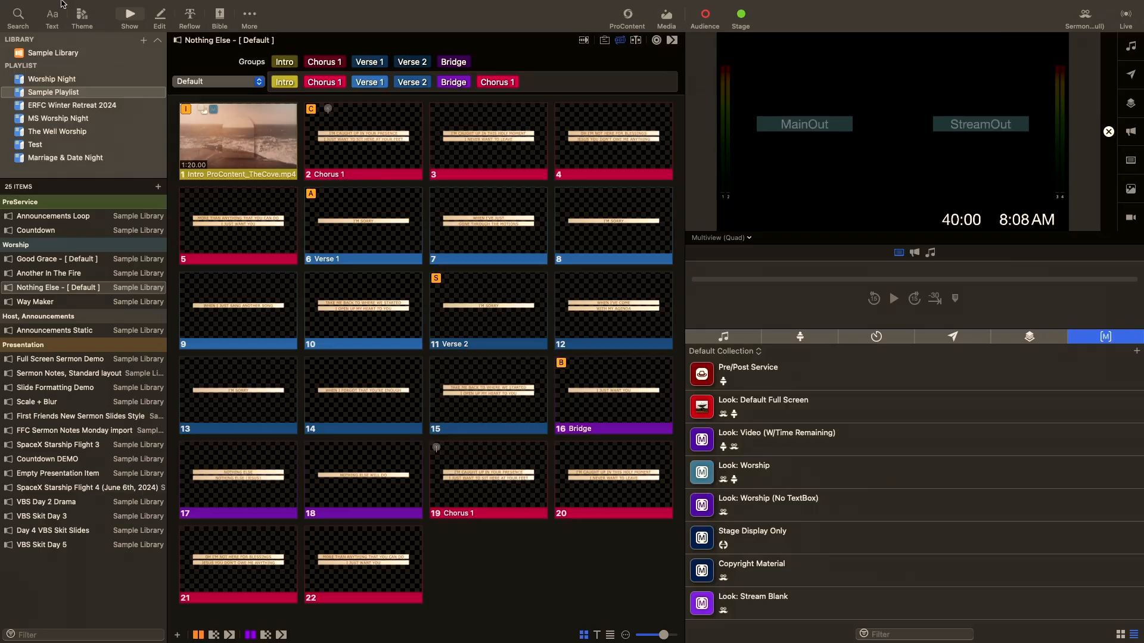
# Raise the Audio settings channel count from 2 to 4 via ProPresenter > Settings > Audio
pyautogui.click(58, 7)
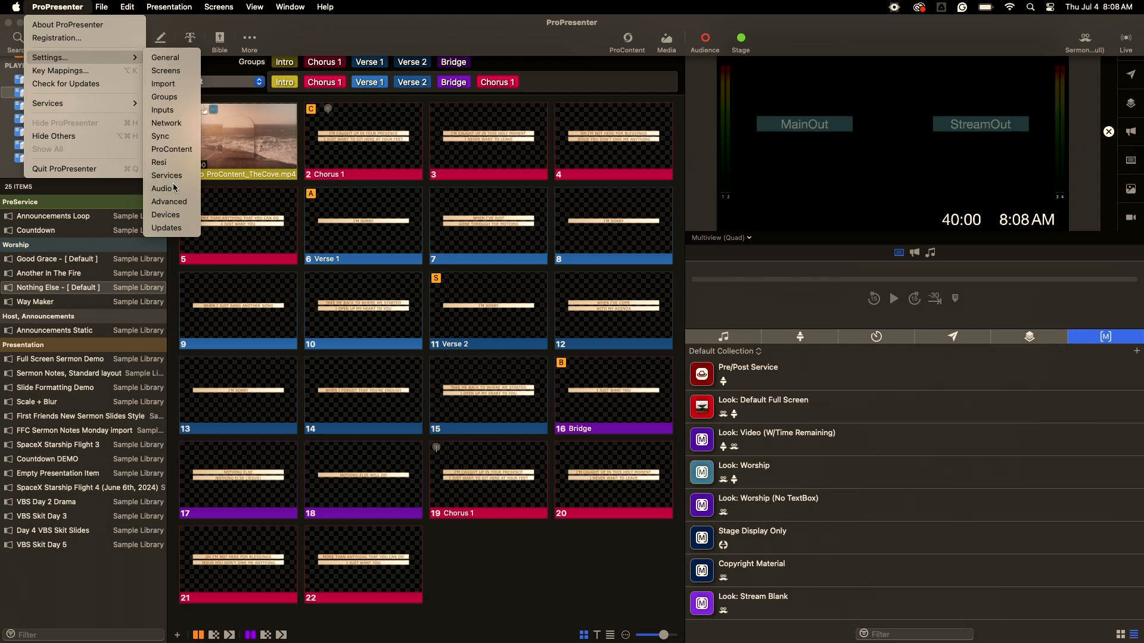
pyautogui.click(162, 188)
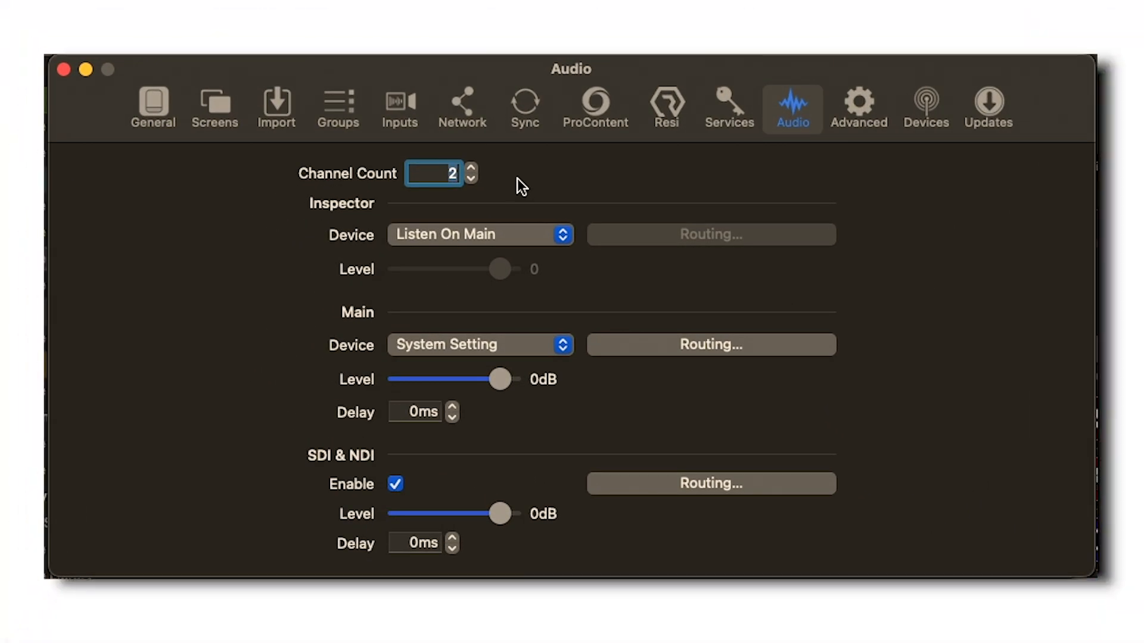
pyautogui.click(472, 168)
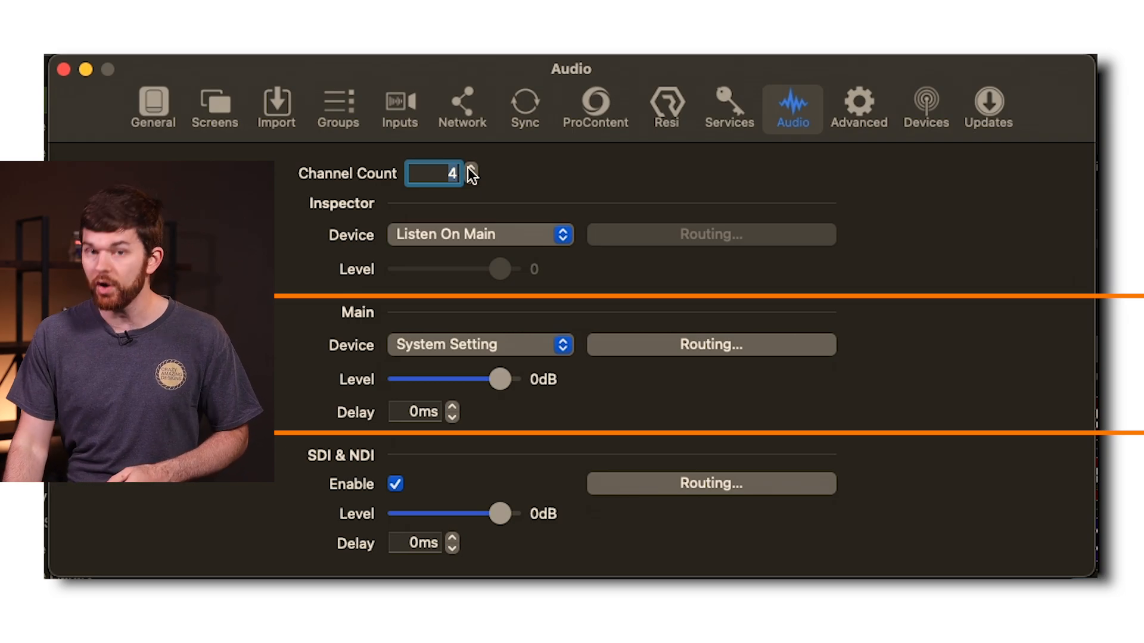
# Show the macOS System Settings Sound pane listing BMD HDMI, X-USB and NDI Audio outputs
pyautogui.click(23, 11)
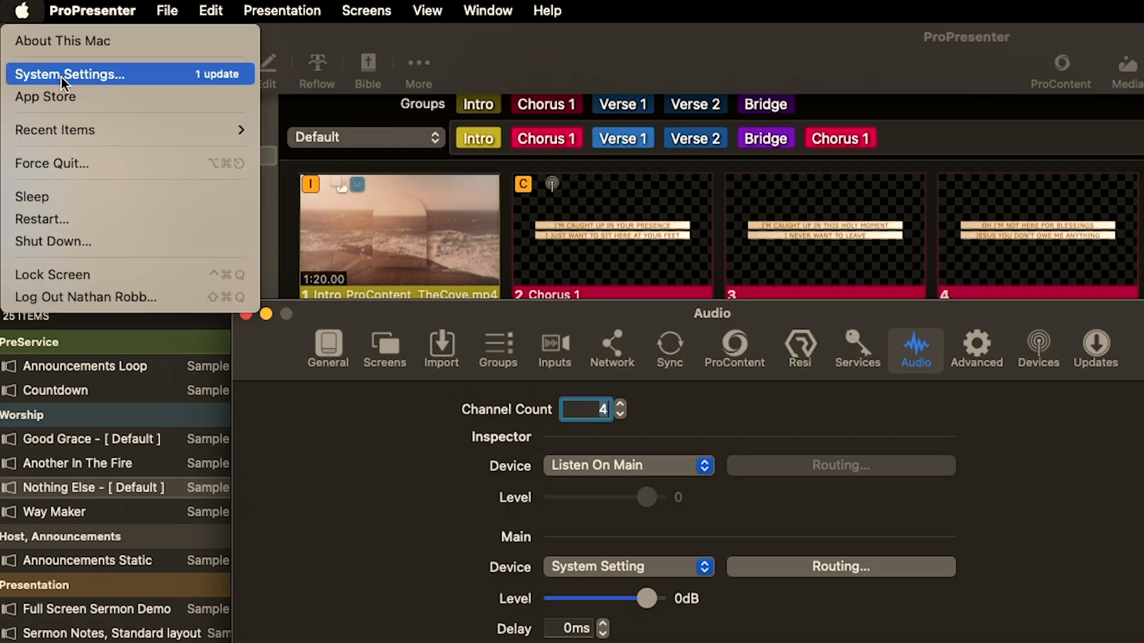
pyautogui.click(69, 74)
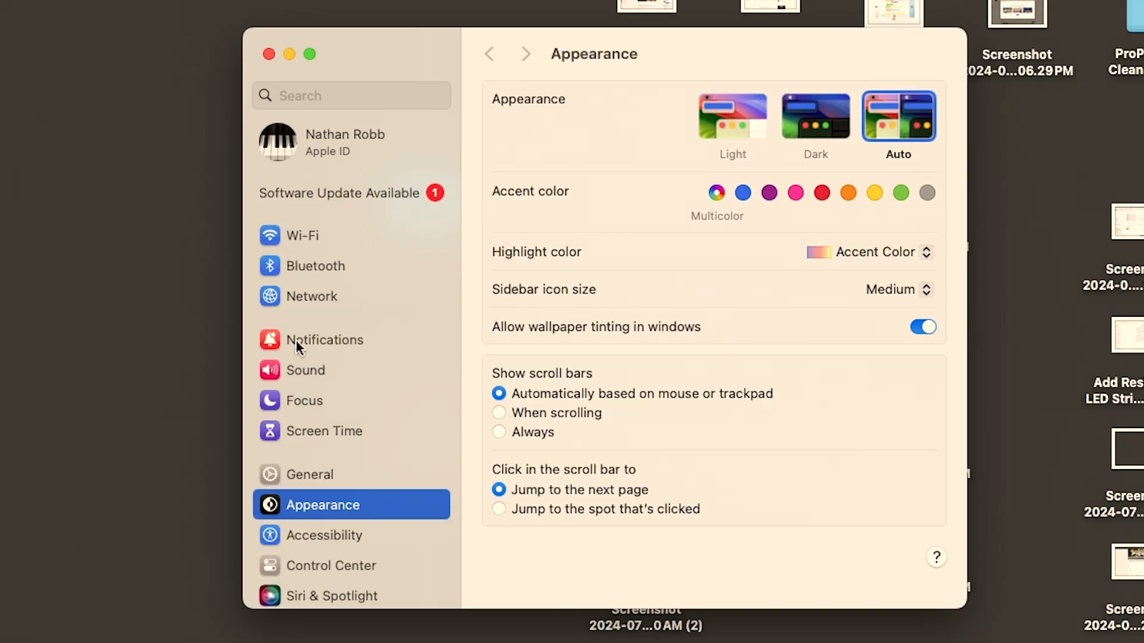
pyautogui.click(305, 369)
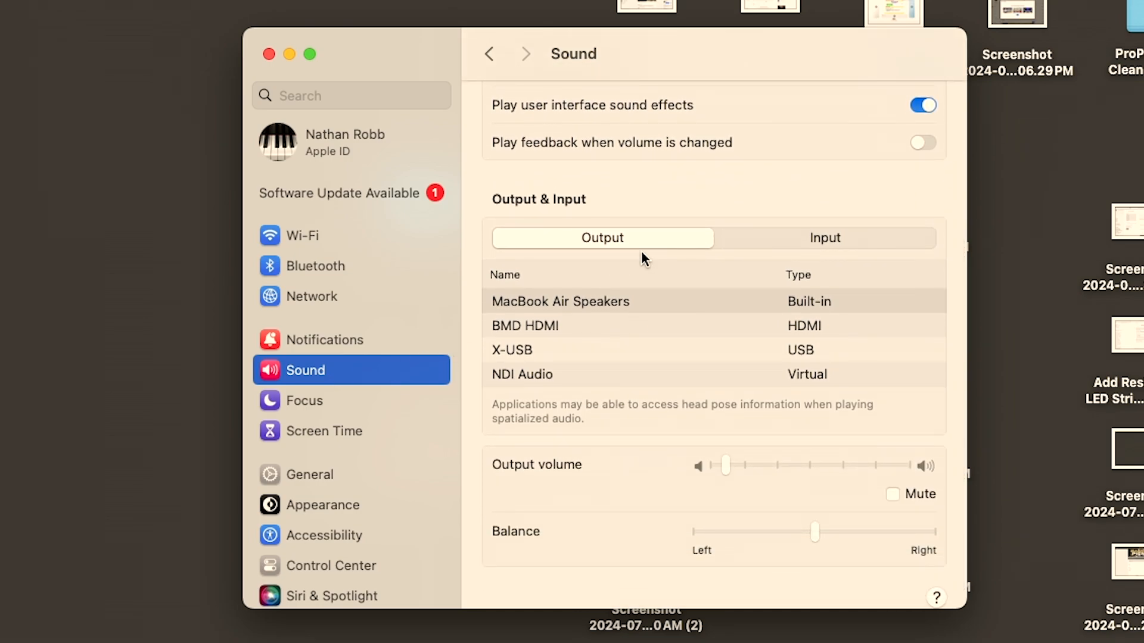
pyautogui.moveTo(654, 333)
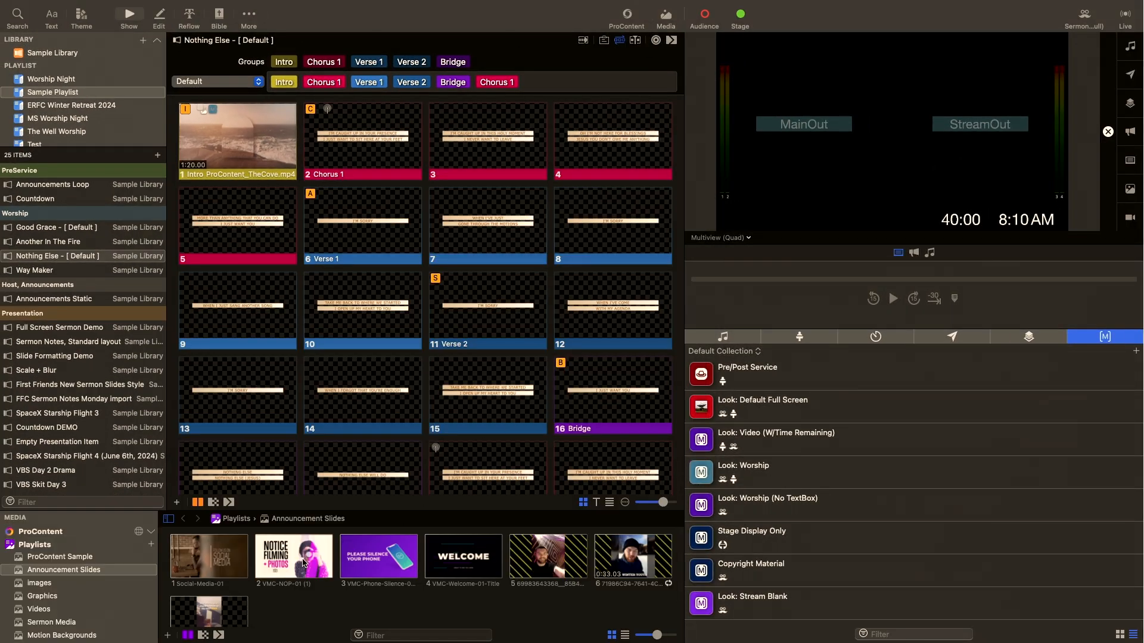
# Show the Inspector for the Black and White Typography video in the Videos playlist
pyautogui.click(38, 608)
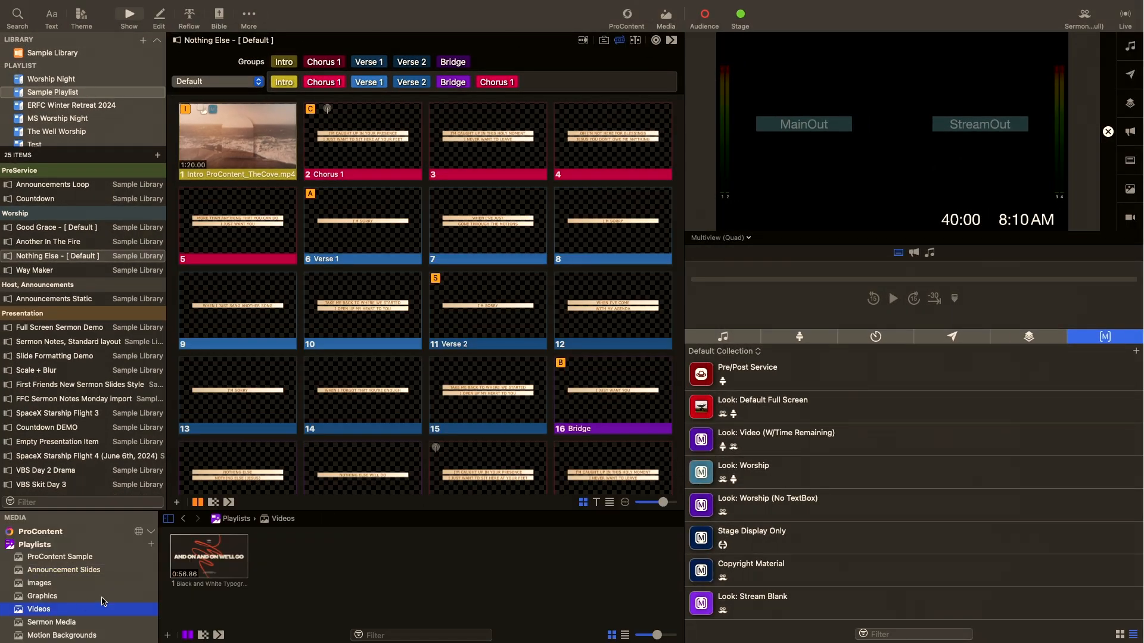
pyautogui.rightClick(235, 139)
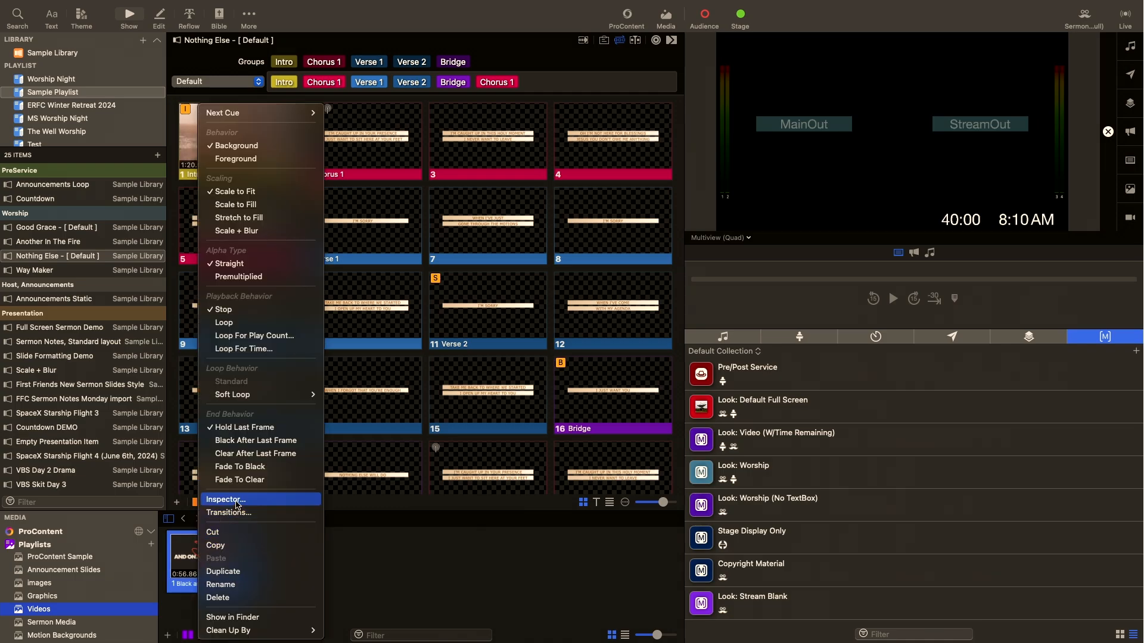
pyautogui.click(226, 499)
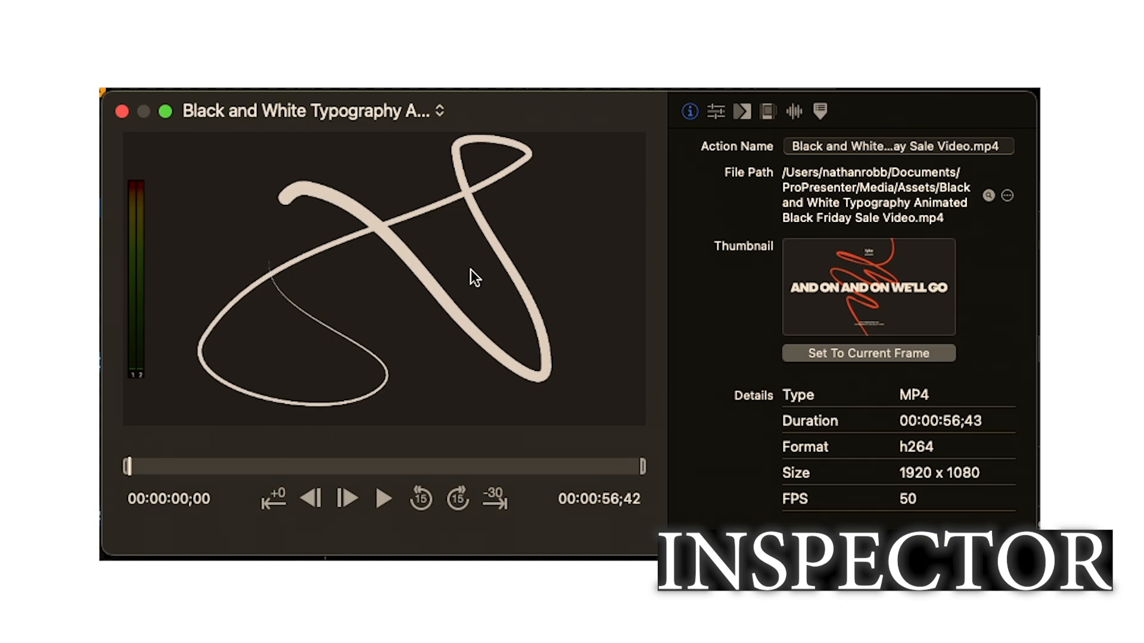
# Preview the typography video briefly so its audio registers on the level meters, then pause
pyautogui.click(382, 499)
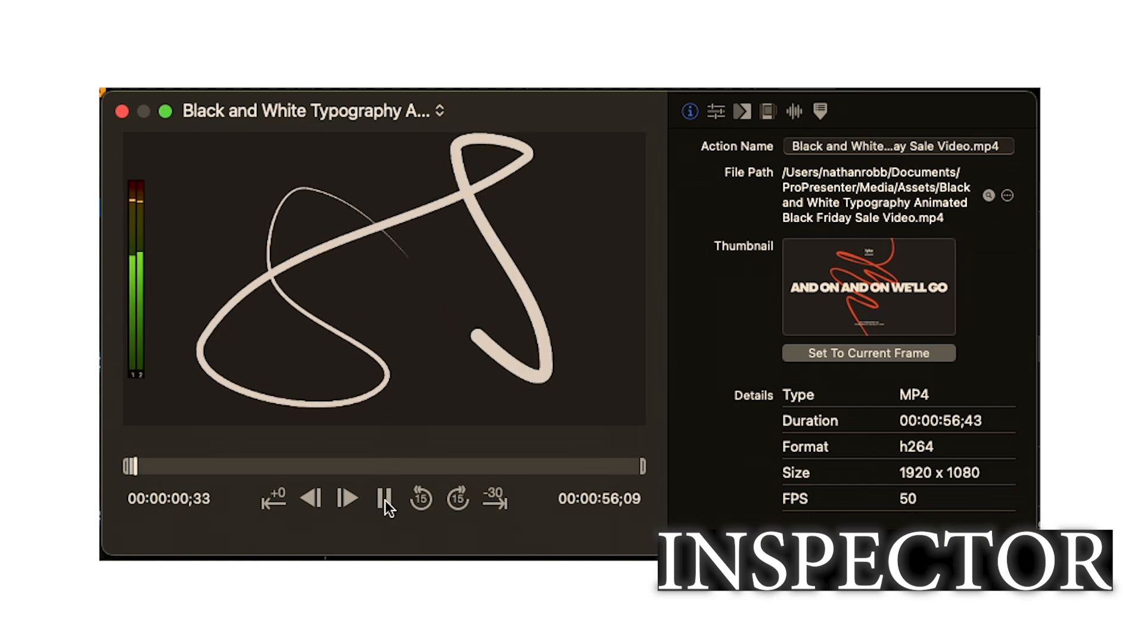
pyautogui.click(384, 499)
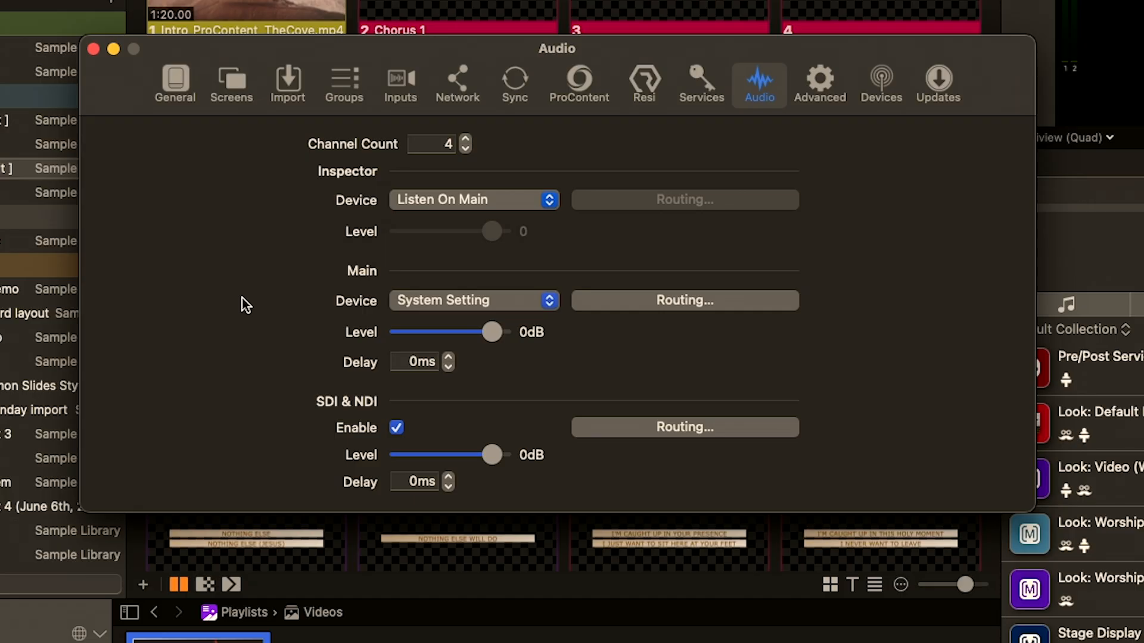
pyautogui.moveTo(511, 357)
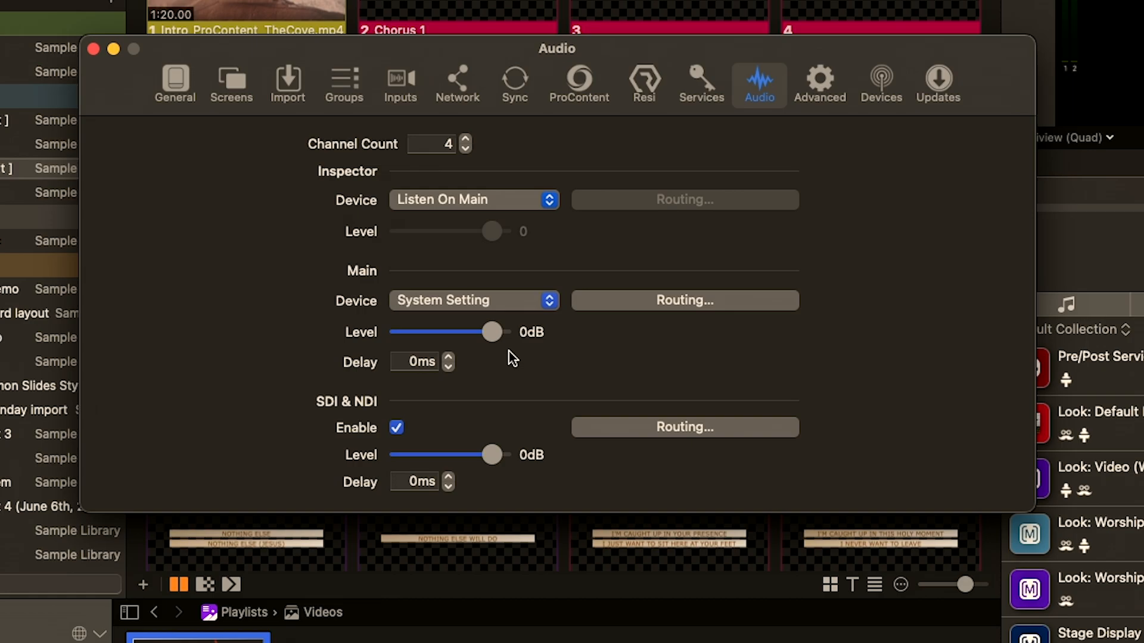
# Show the Main output routing grid with Pro channels 1–2 mapped to device channels 1–2
pyautogui.click(683, 300)
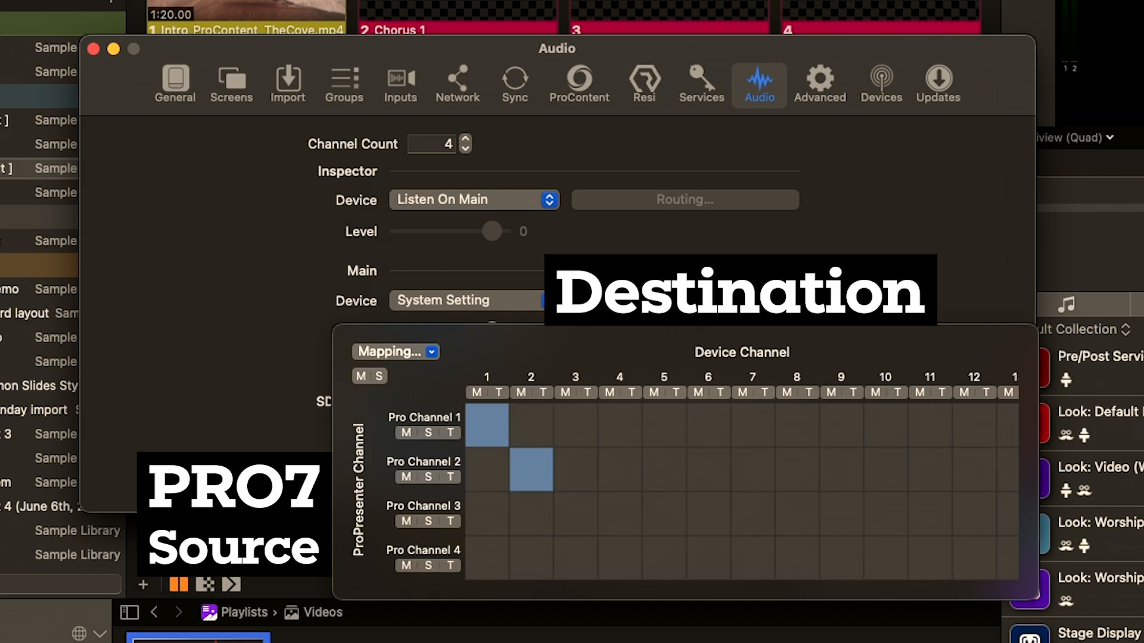
pyautogui.moveTo(641, 346)
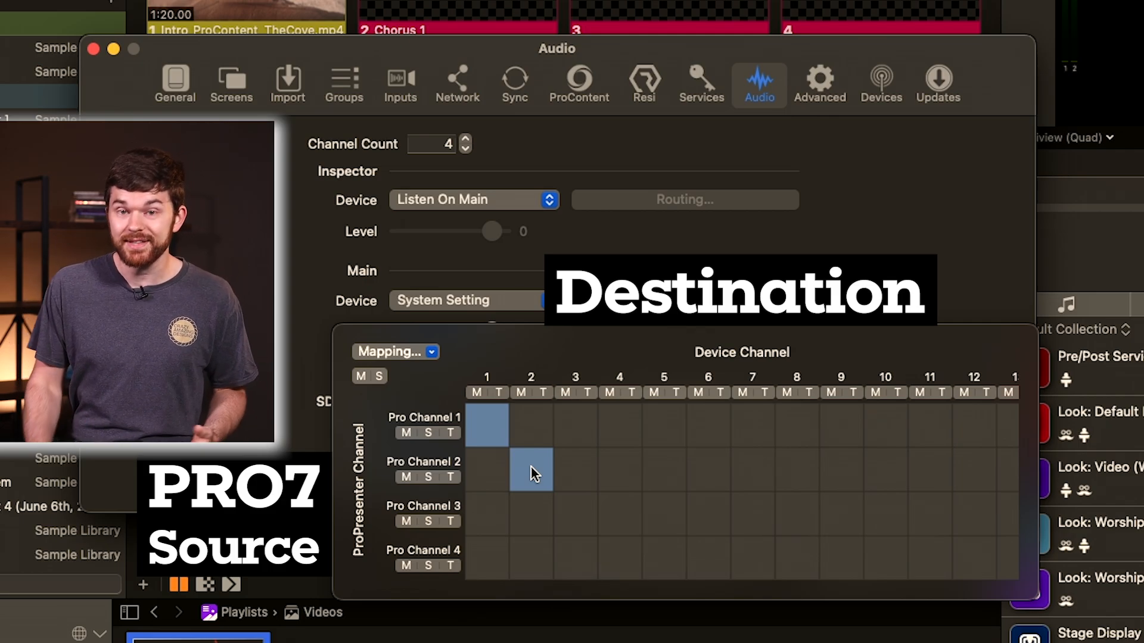
# Try X-USB and MacBook Air Speakers as the Main output device, then return to System Setting
pyautogui.click(474, 300)
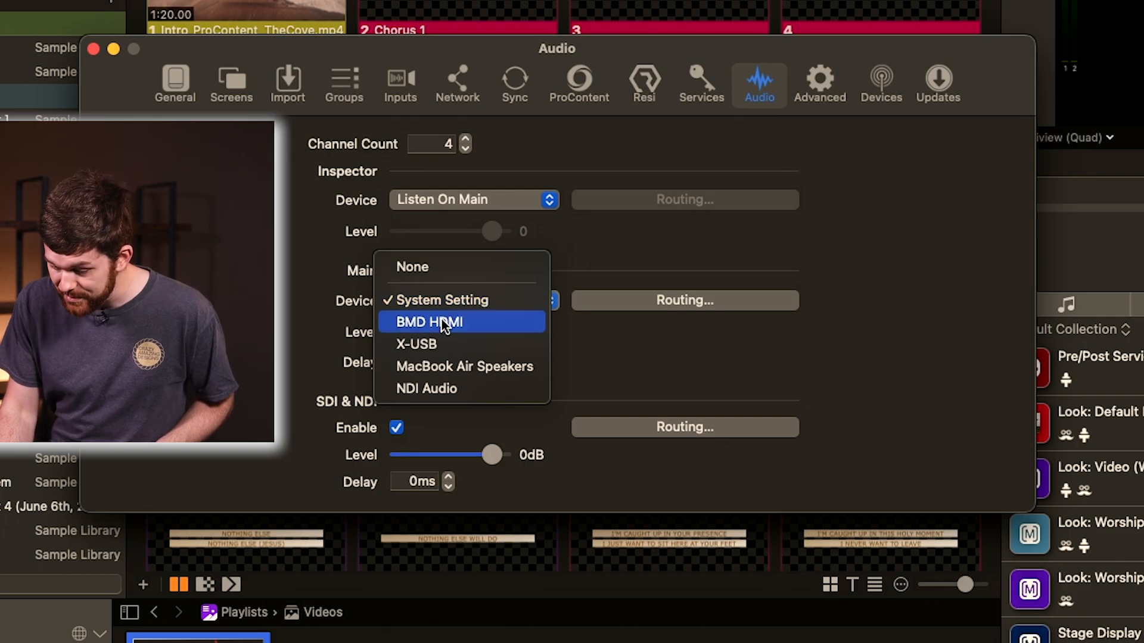
pyautogui.moveTo(465, 365)
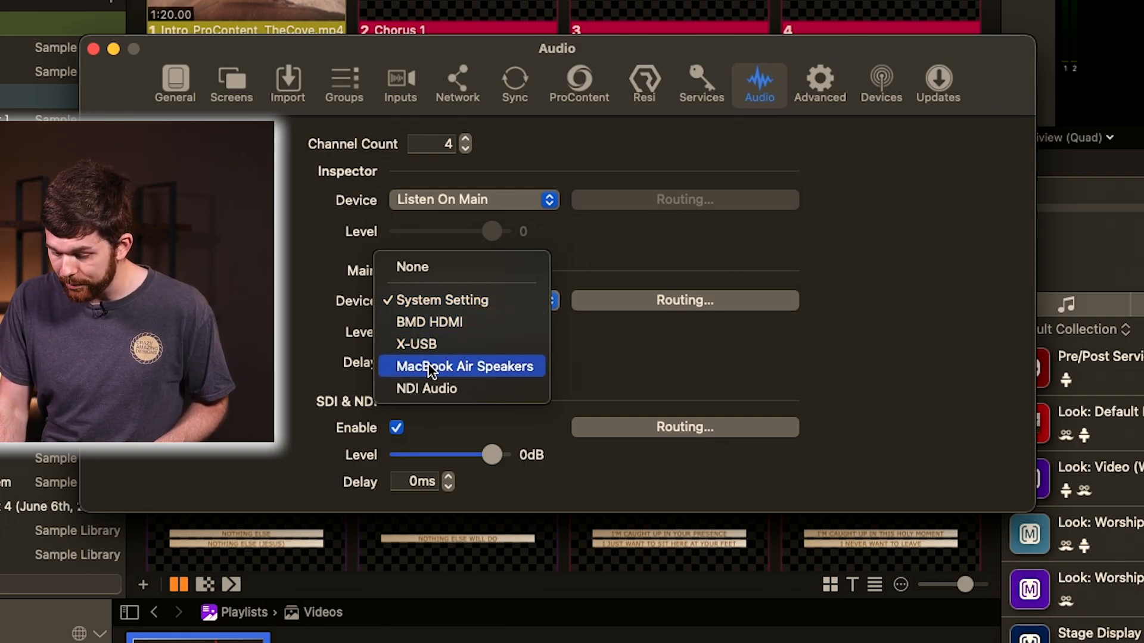
pyautogui.click(417, 343)
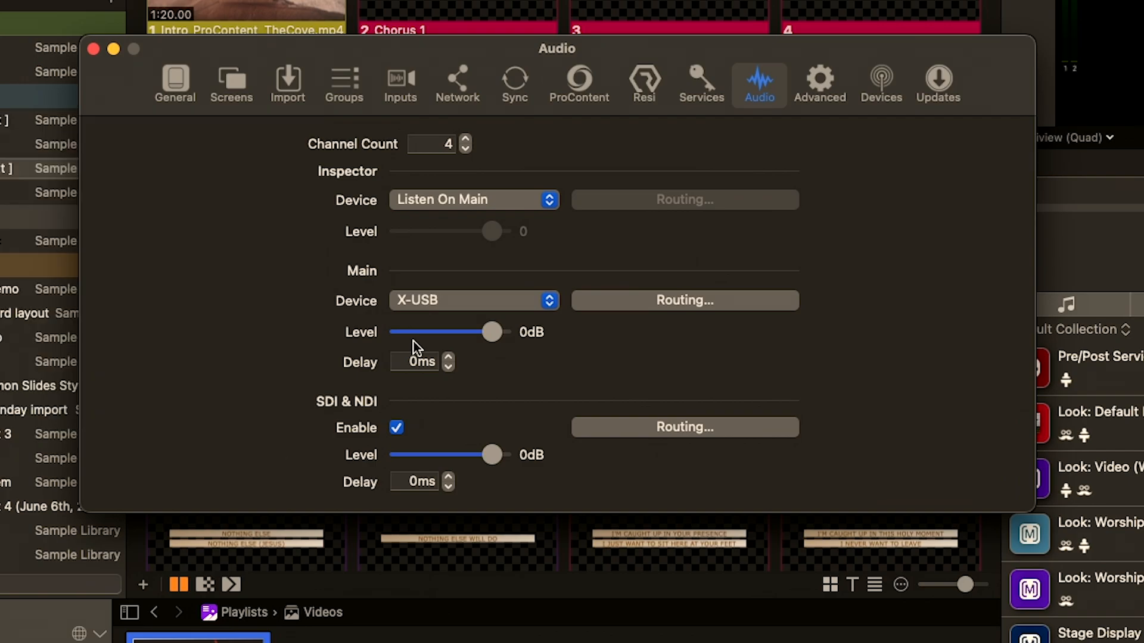
pyautogui.click(684, 300)
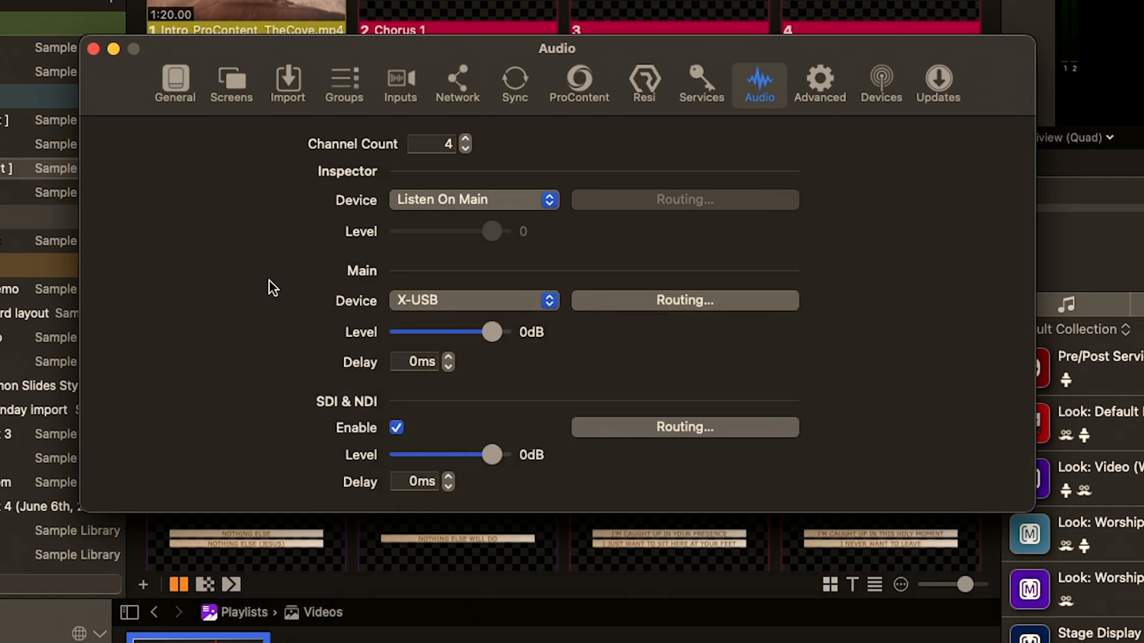
pyautogui.click(473, 300)
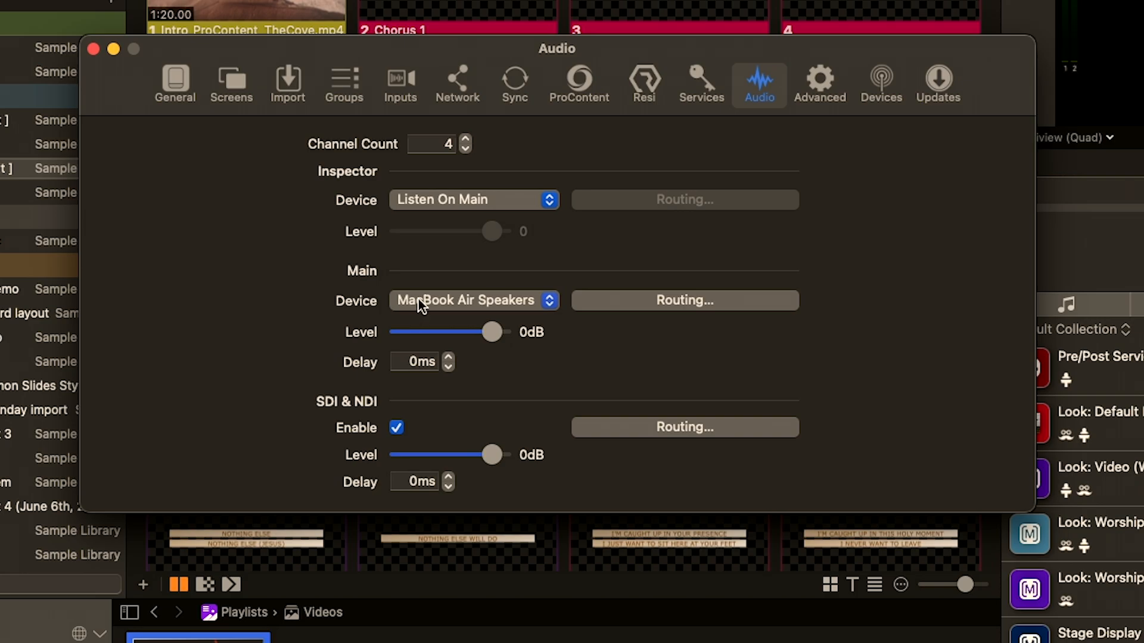
pyautogui.click(684, 300)
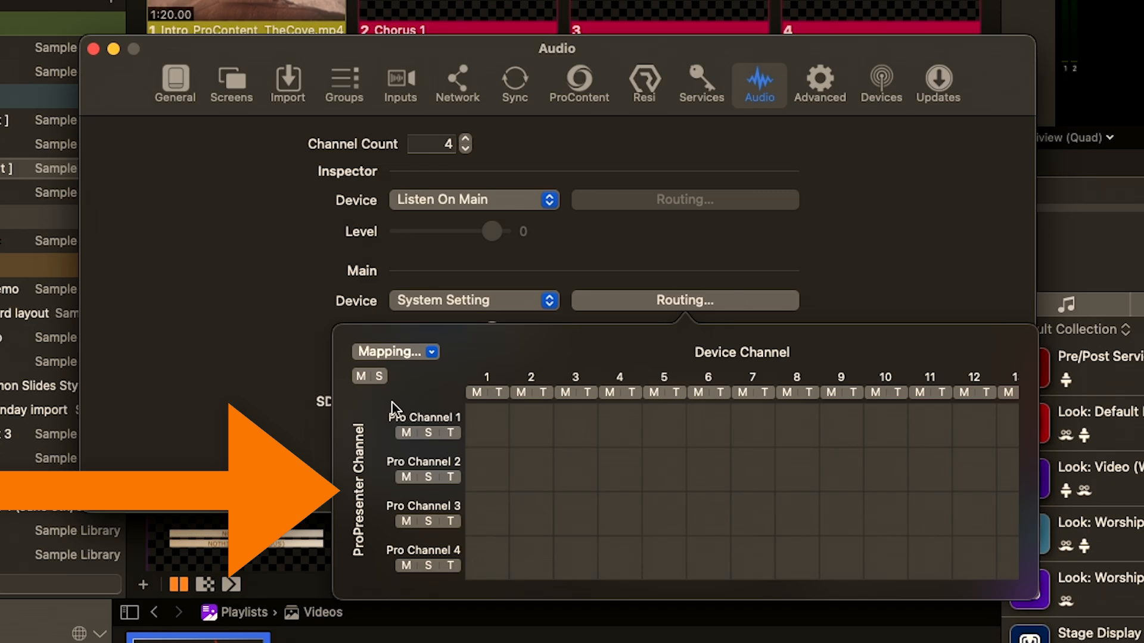
pyautogui.moveTo(274, 375)
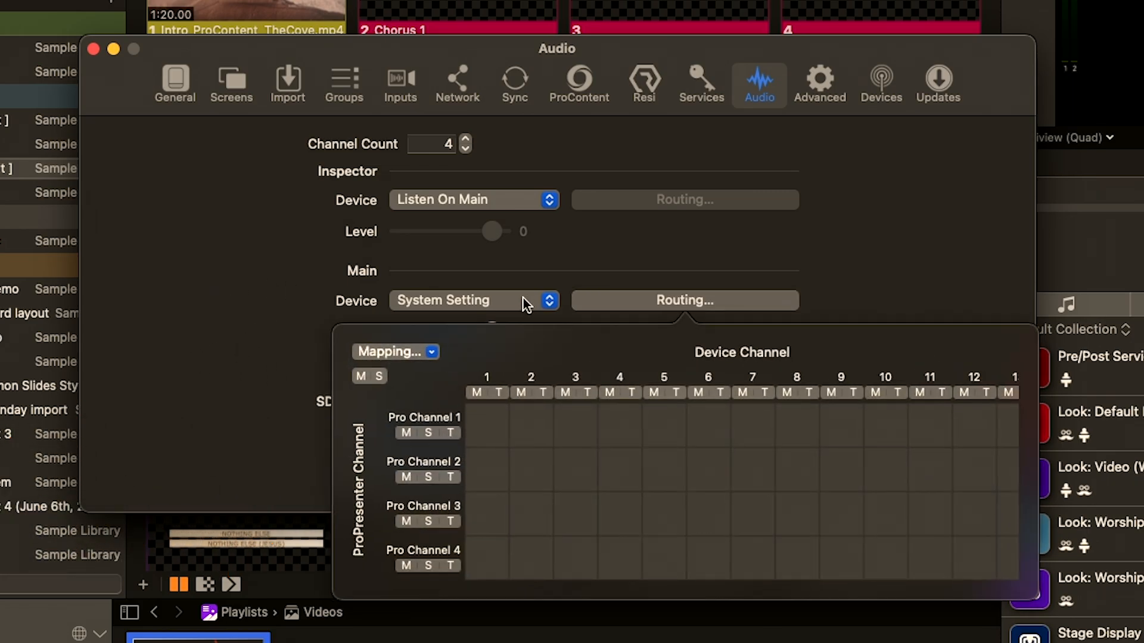
# Clear the Main output's channel mapping via Mapping > Clear
pyautogui.click(395, 352)
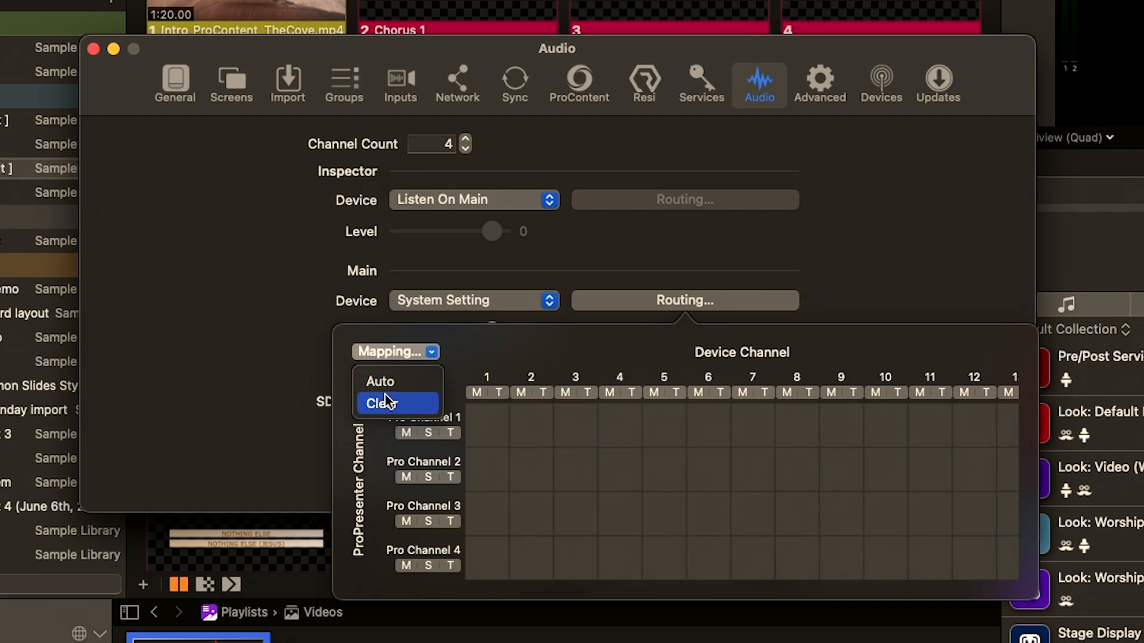
pyautogui.click(394, 402)
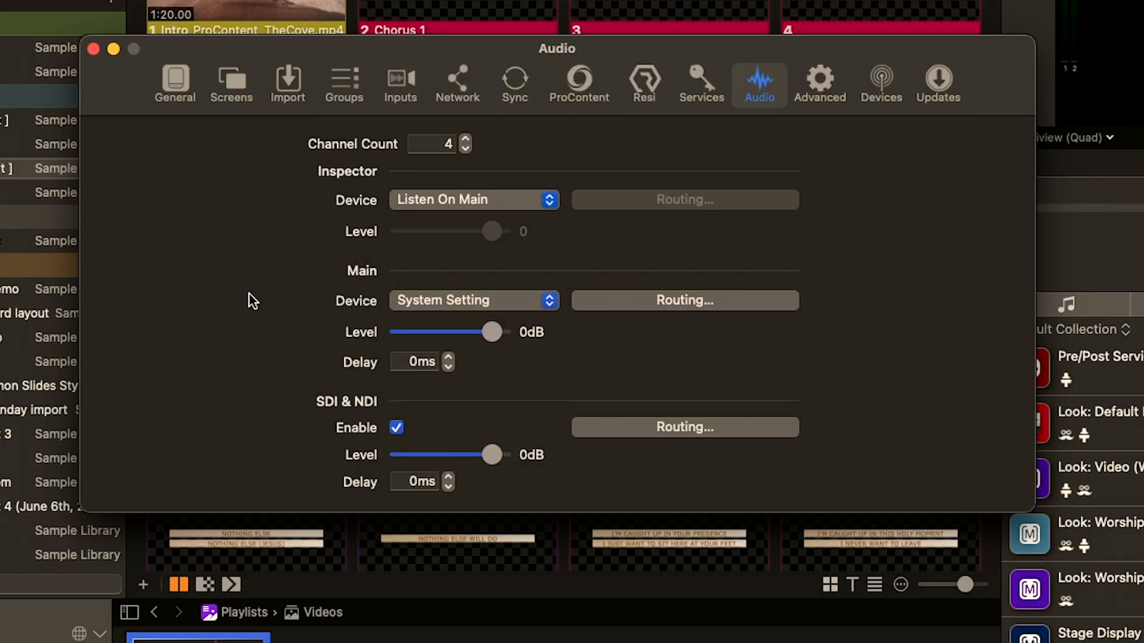
# Close the Settings window and show the ProPresenter Settings submenu of sections
pyautogui.click(93, 48)
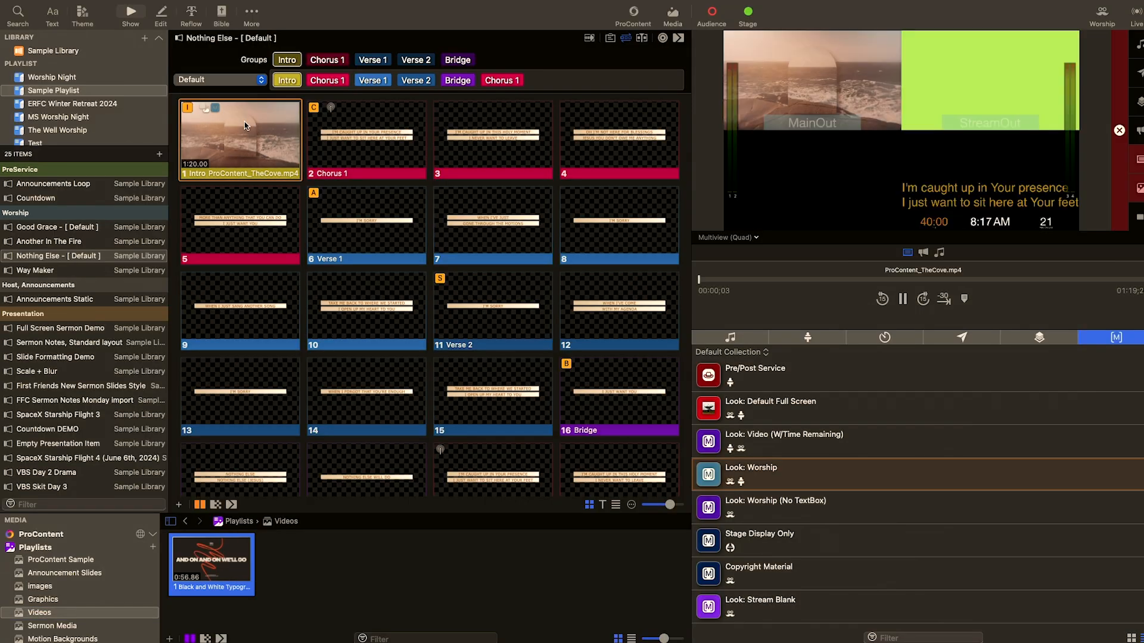
pyautogui.click(365, 138)
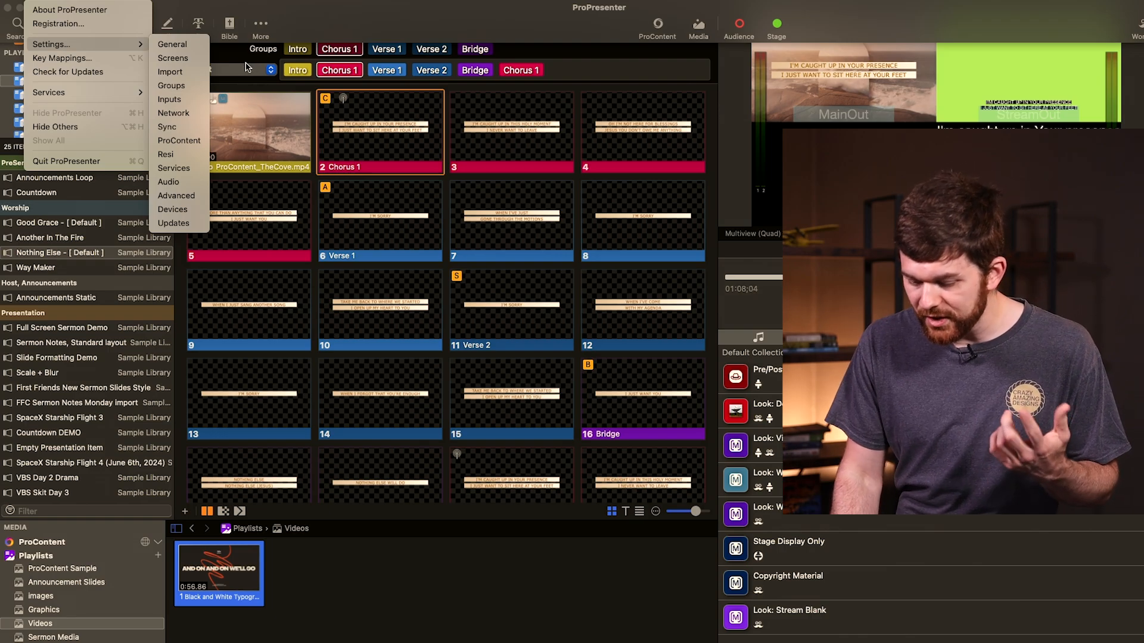
# Show the Inputs settings listing a video Input 1 and an audio Input 1
pyautogui.click(168, 181)
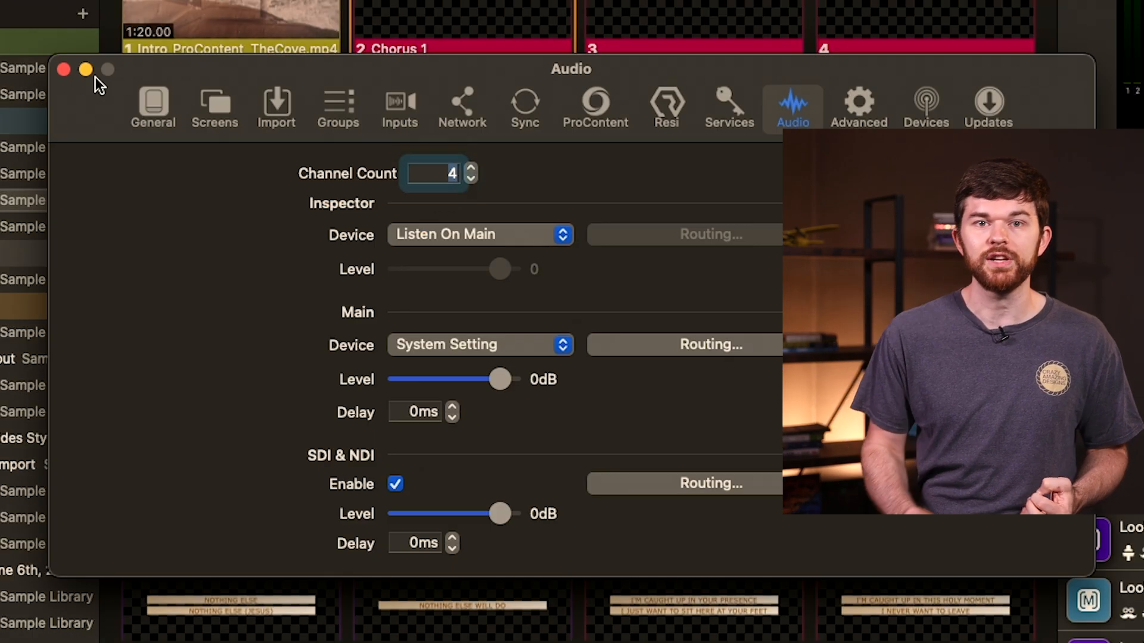
pyautogui.click(431, 172)
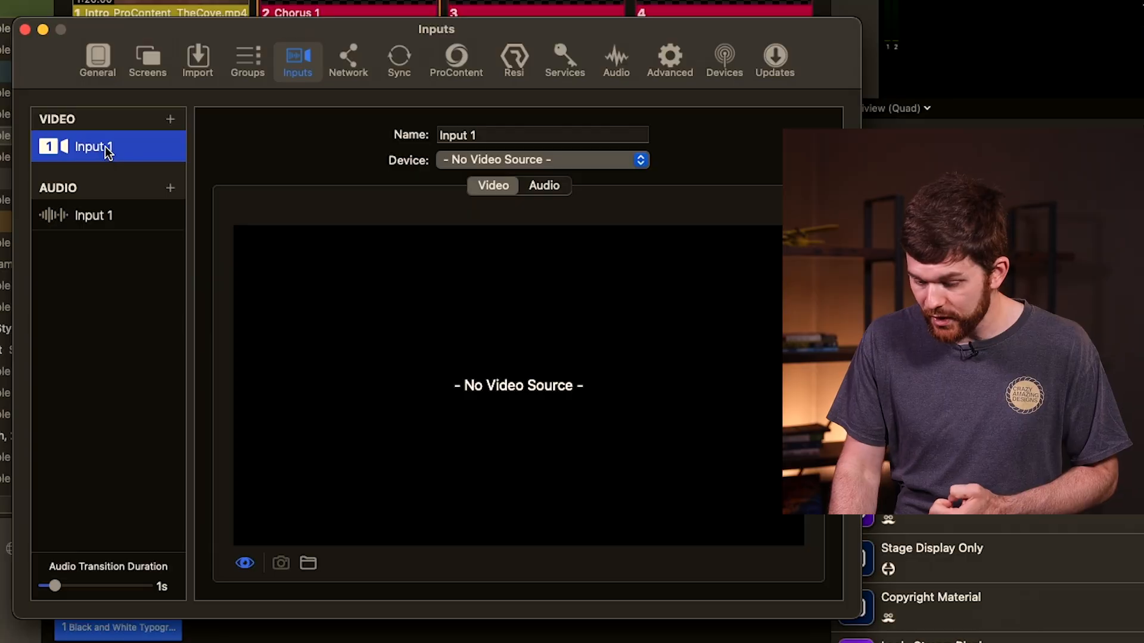
# Select audio Input 1 and set its source to the MacBook Air Microphone
pyautogui.click(542, 135)
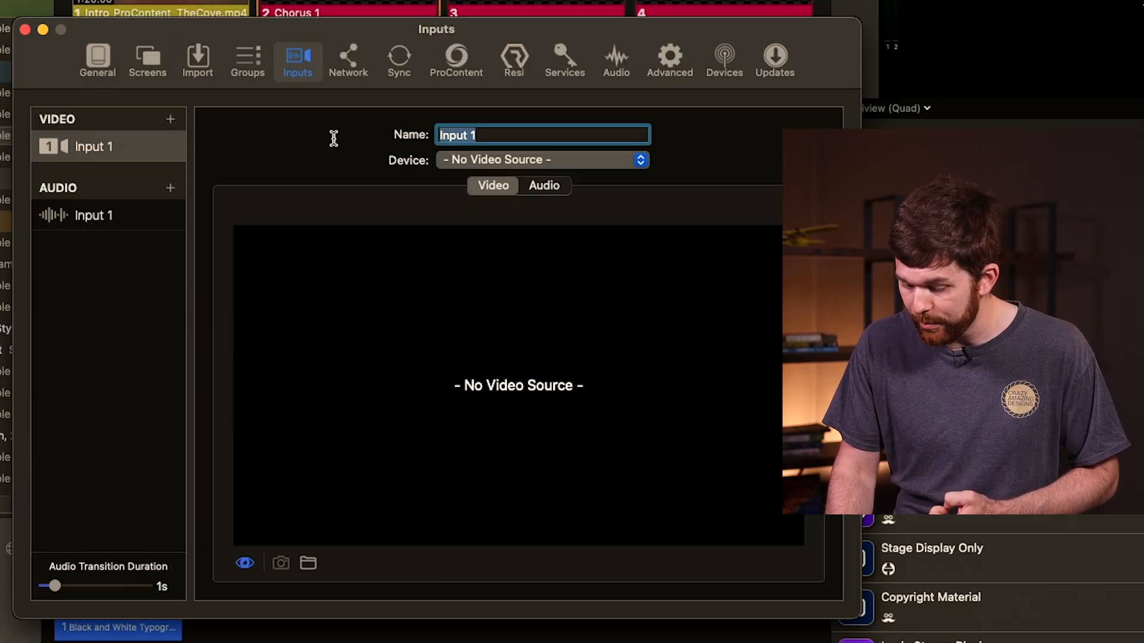
pyautogui.click(543, 186)
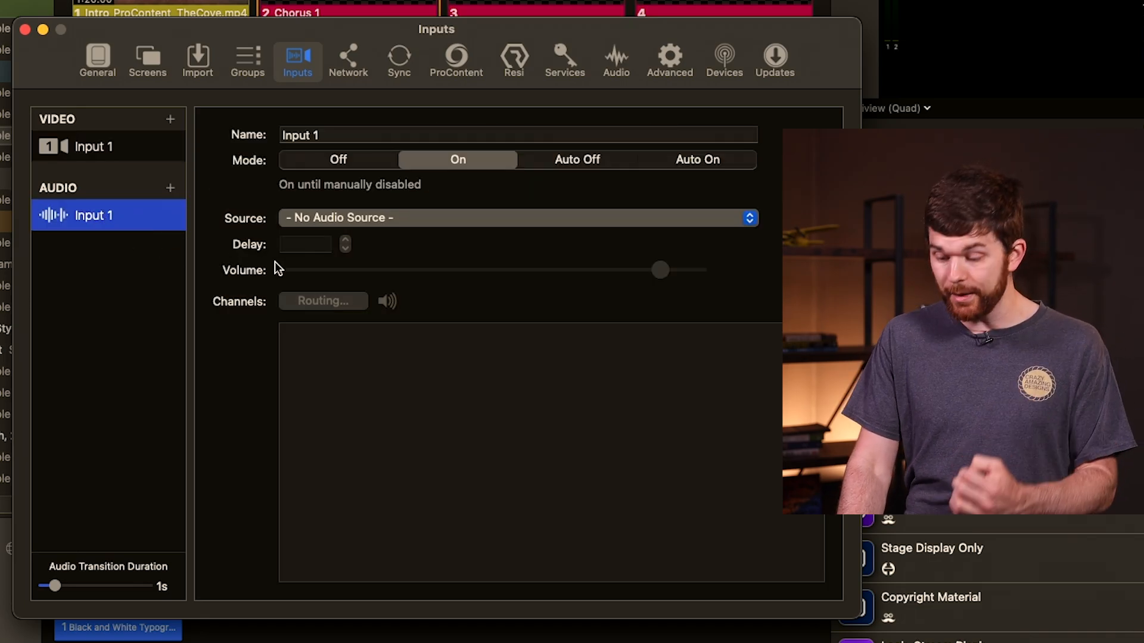
pyautogui.click(516, 217)
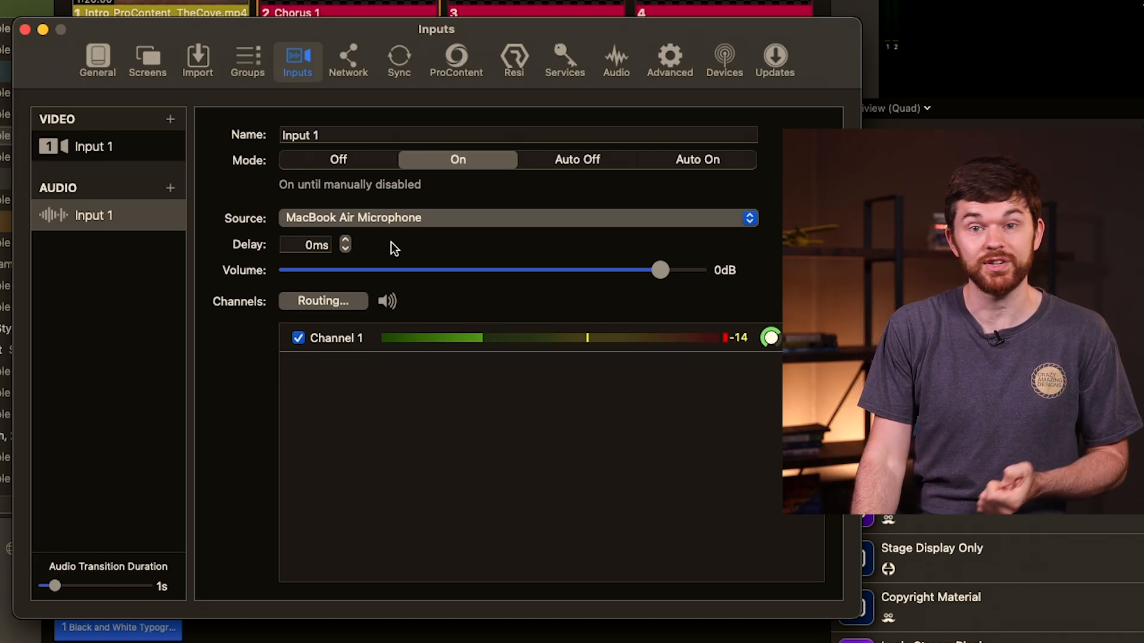
pyautogui.moveTo(364, 285)
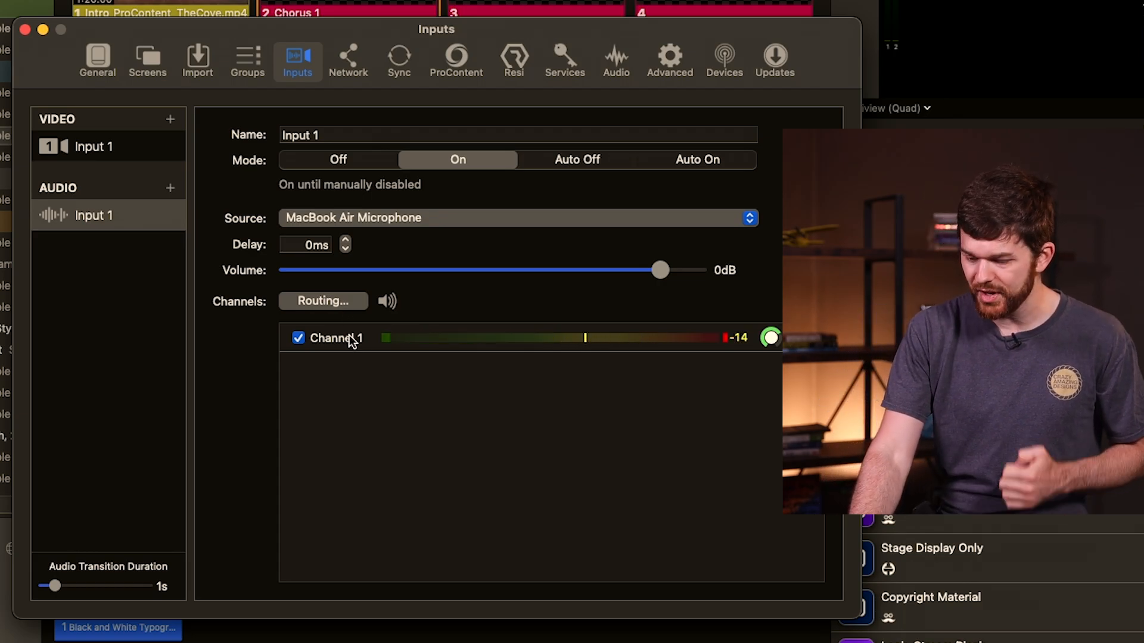
pyautogui.click(93, 214)
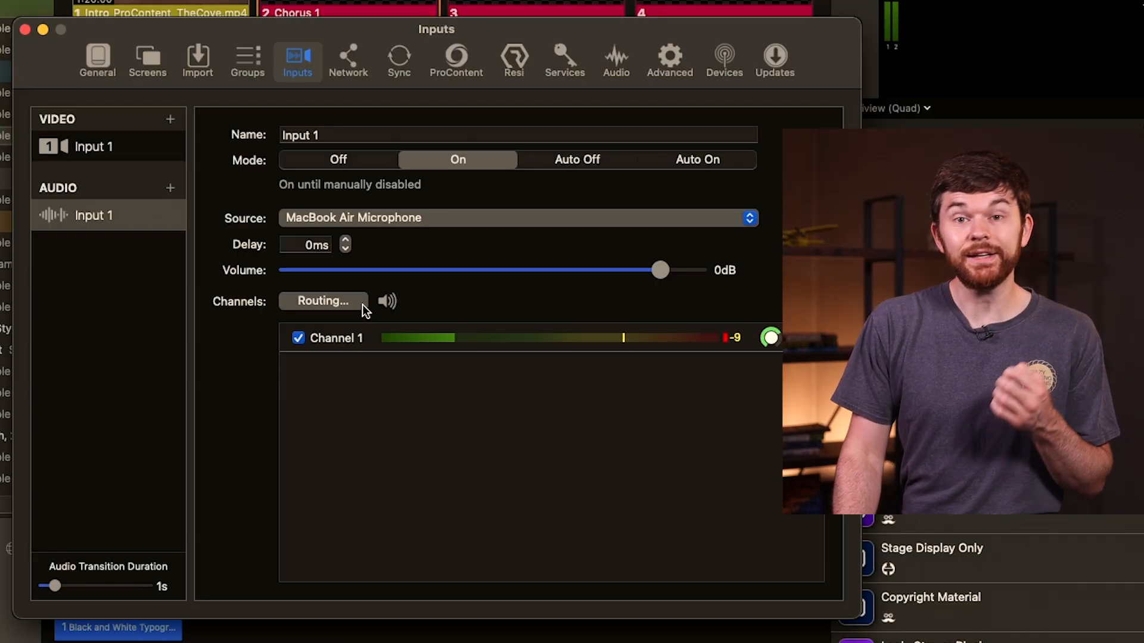
# In the microphone's routing grid, stop feeding ProPresenter channels 2 and 1
pyautogui.click(322, 300)
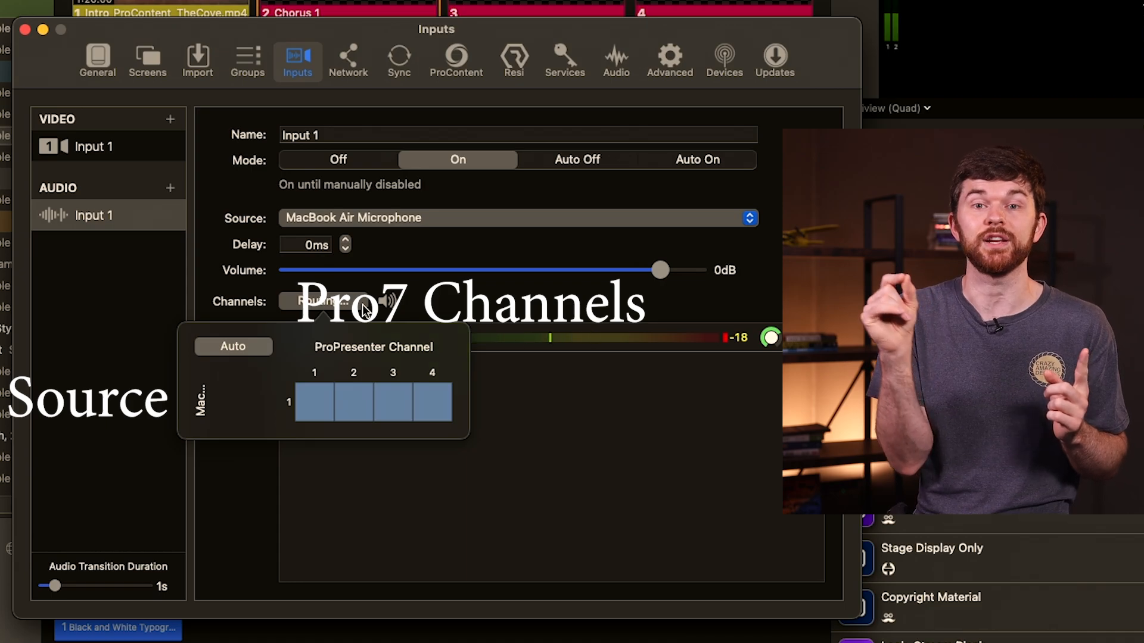
pyautogui.click(352, 403)
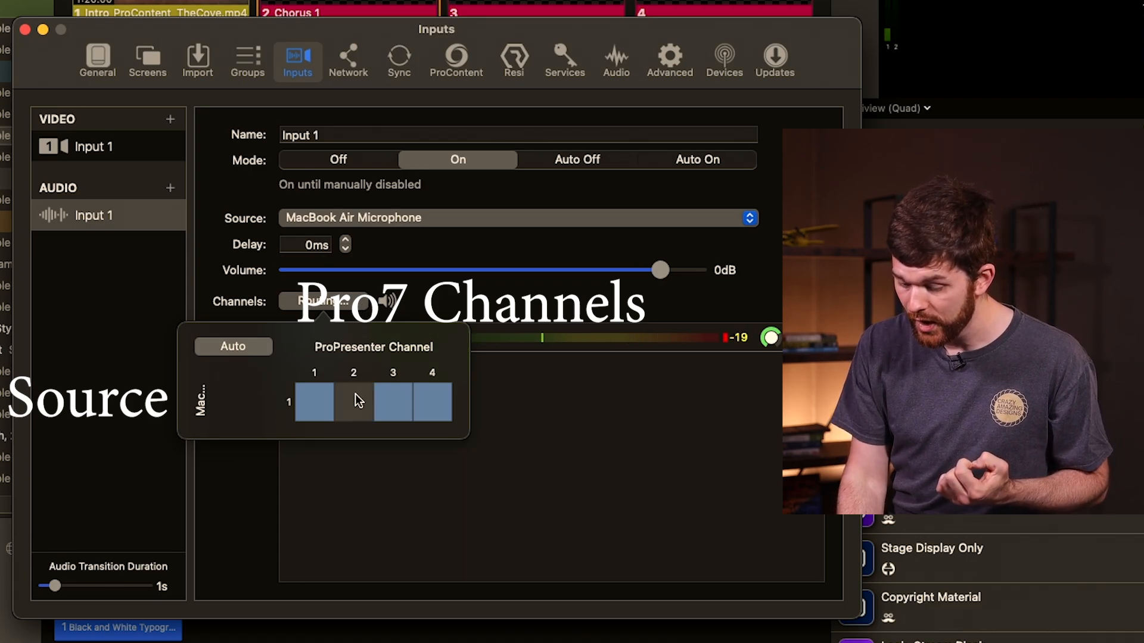
pyautogui.click(313, 403)
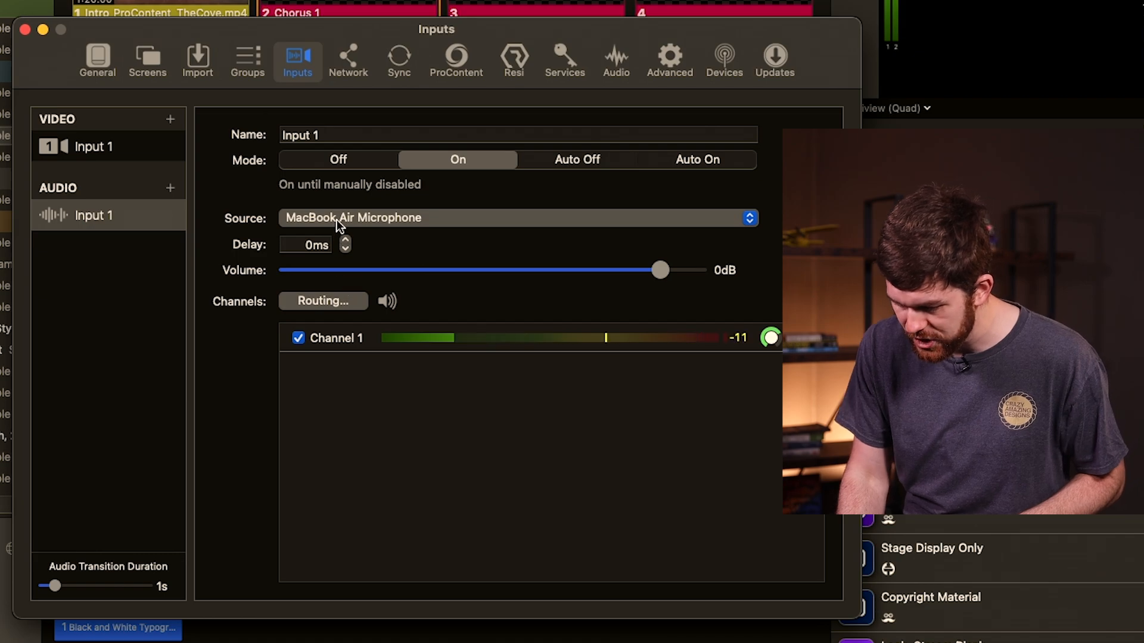
# Switch the audio source to NDI Audio and view its channel routing grid
pyautogui.click(518, 216)
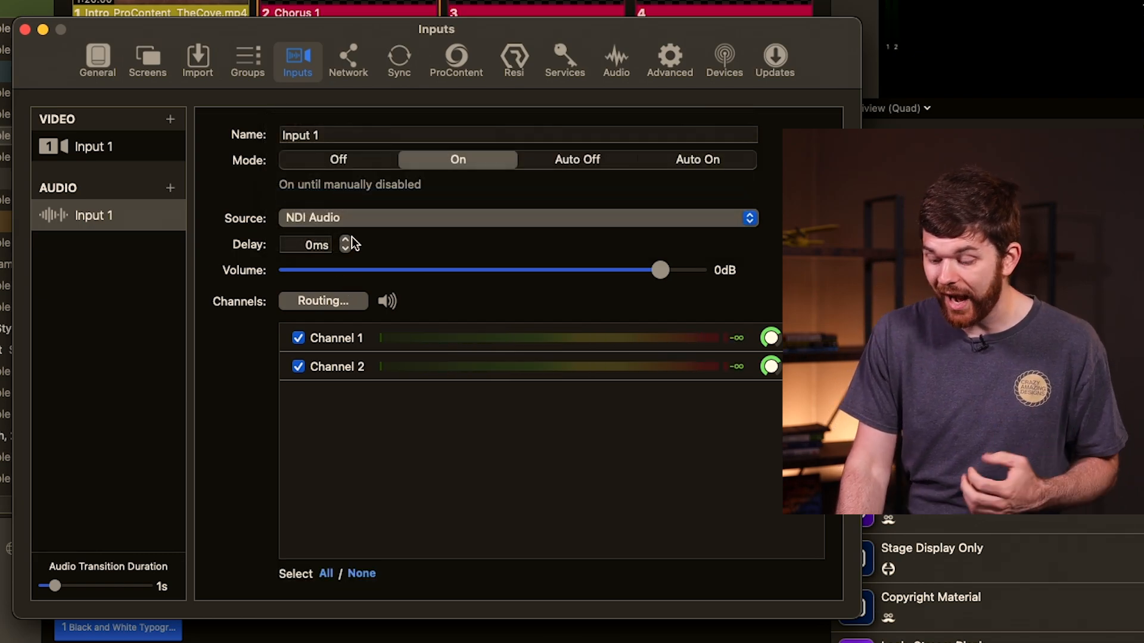
pyautogui.moveTo(394, 400)
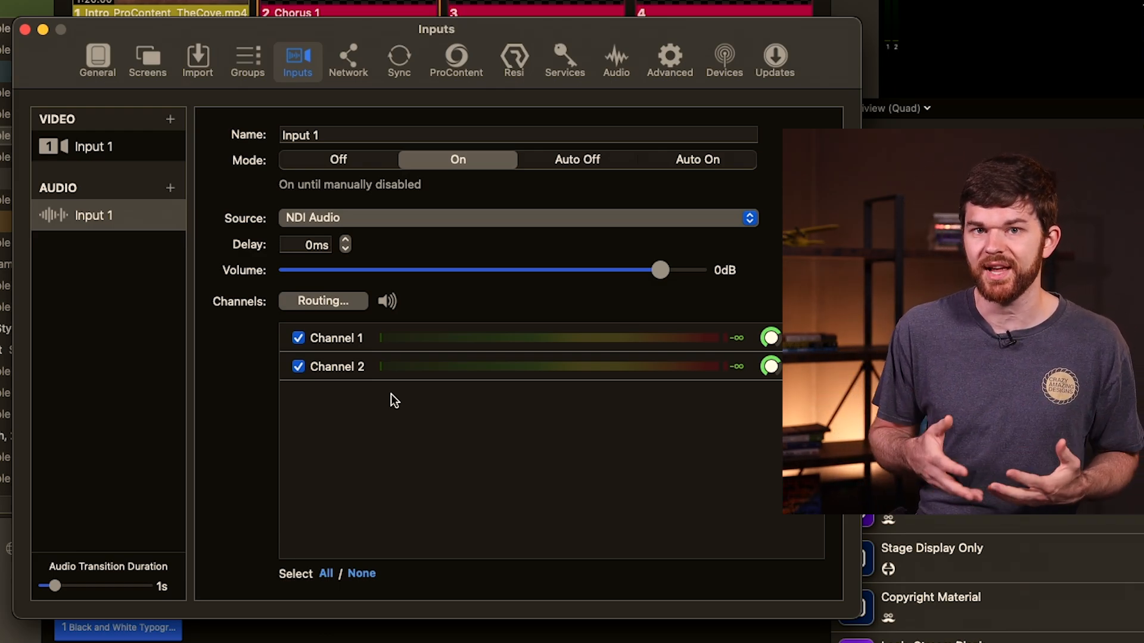
pyautogui.click(323, 301)
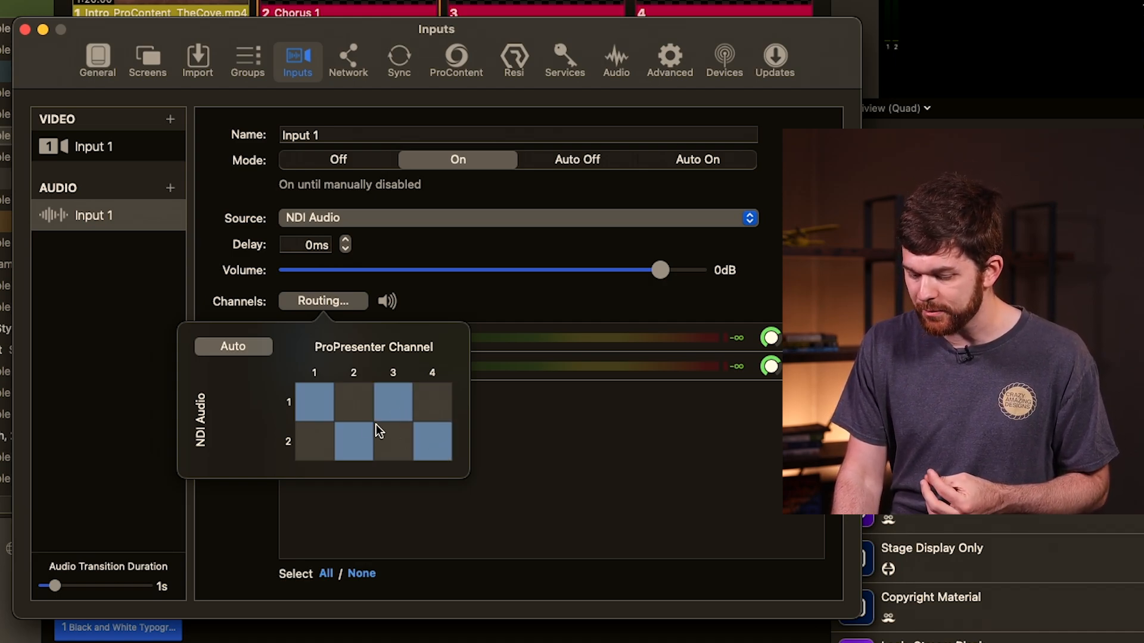
# Close the routing grid to reveal the MainOut and StreamOut audio meters
pyautogui.click(314, 403)
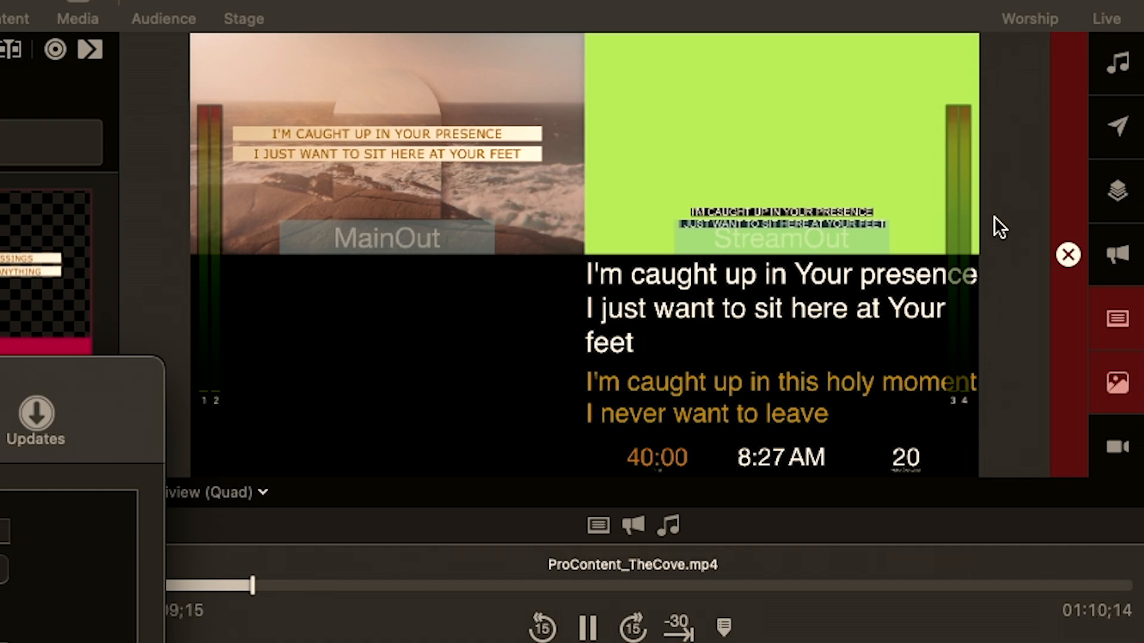
# Move the Inputs window aside so the output previews are visible
pyautogui.moveTo(251, 584); pyautogui.dragTo(278, 585)
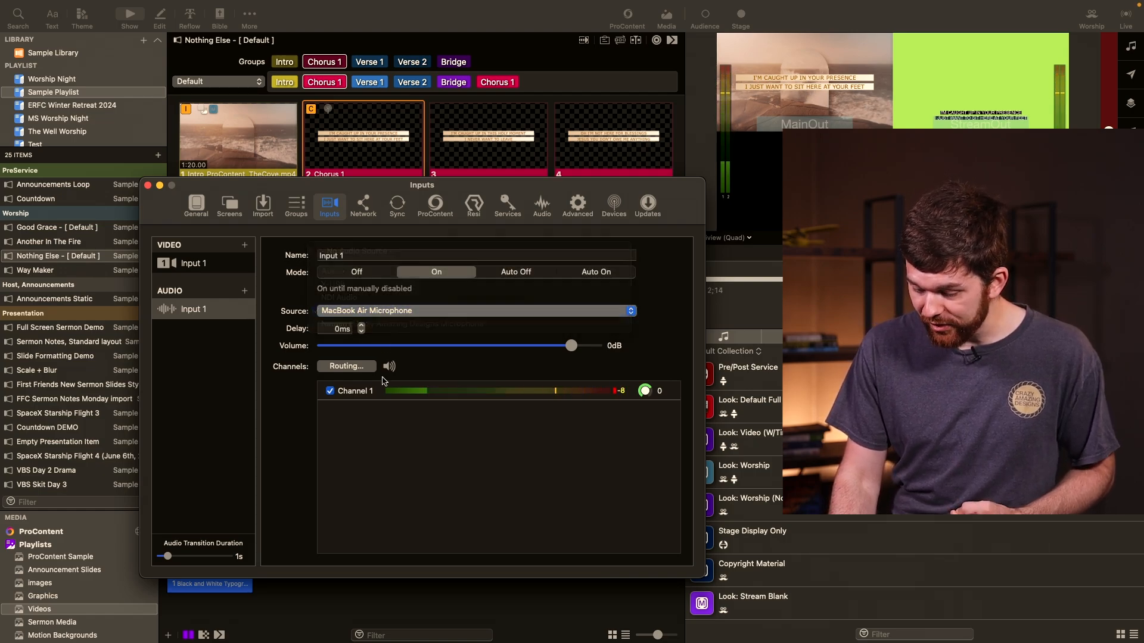
# Route the microphone input only to ProPresenter channels 3 and 4
pyautogui.click(346, 366)
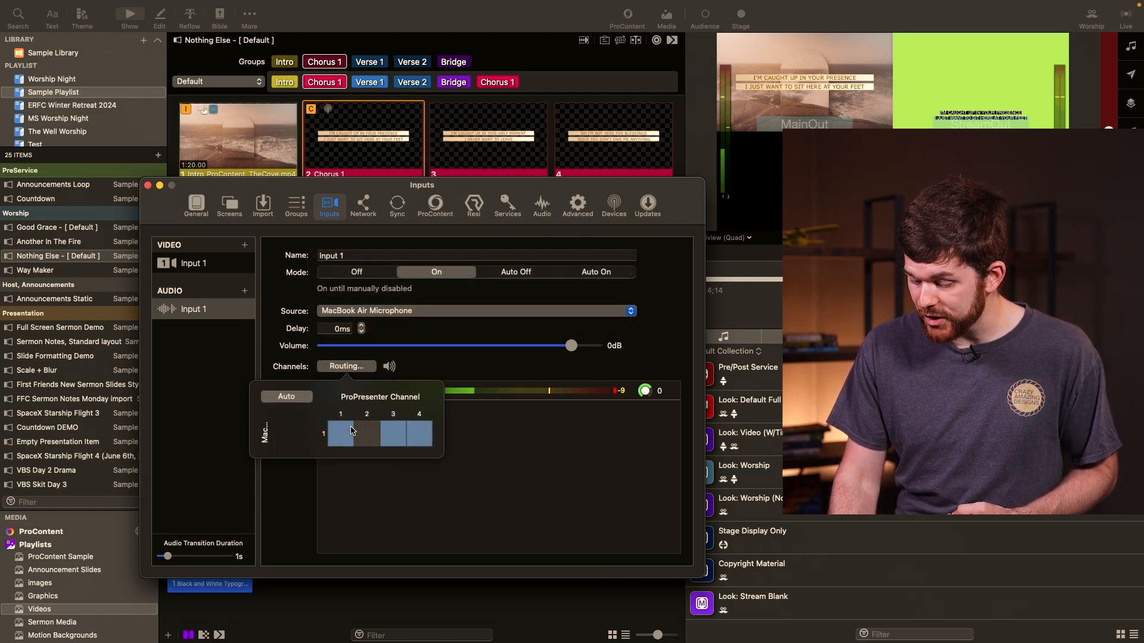
pyautogui.click(340, 434)
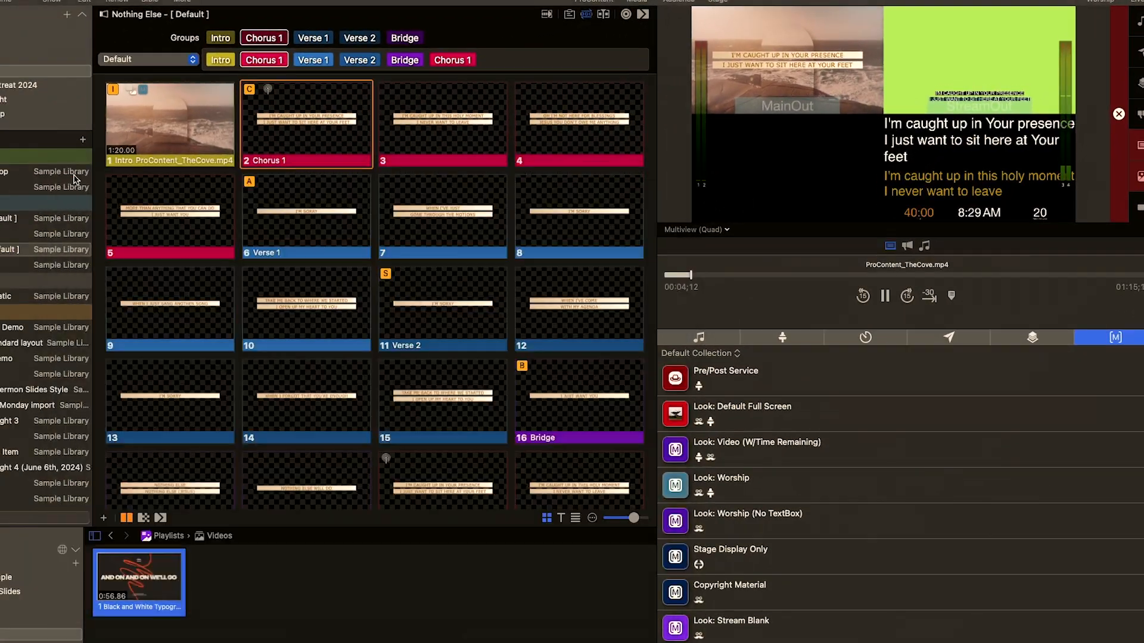
# Show the capture menu with its stream and capture-settings options
pyautogui.click(698, 337)
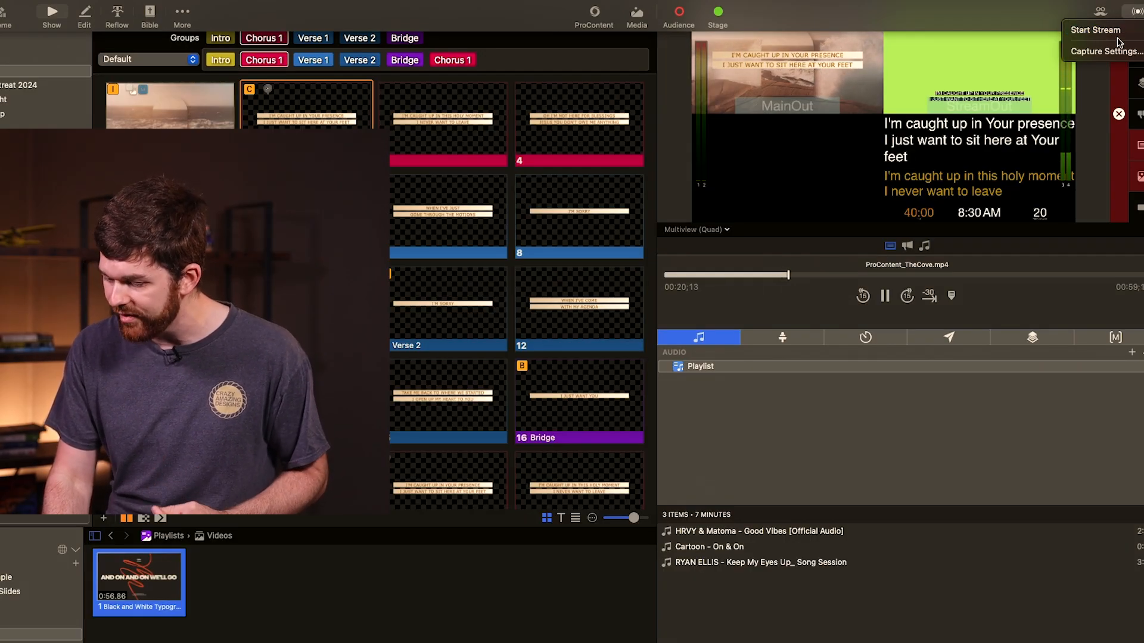
# In Capture Settings, map Pro Channel 3 to L and Channel 4 to R for the RTMP stream
pyautogui.click(1106, 51)
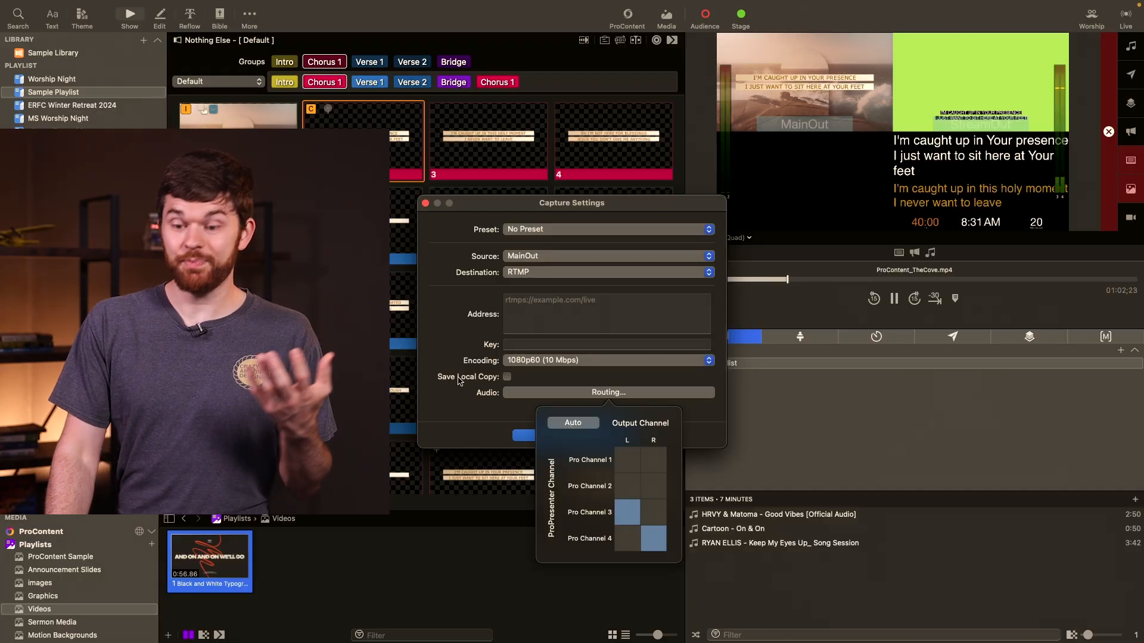
pyautogui.click(607, 392)
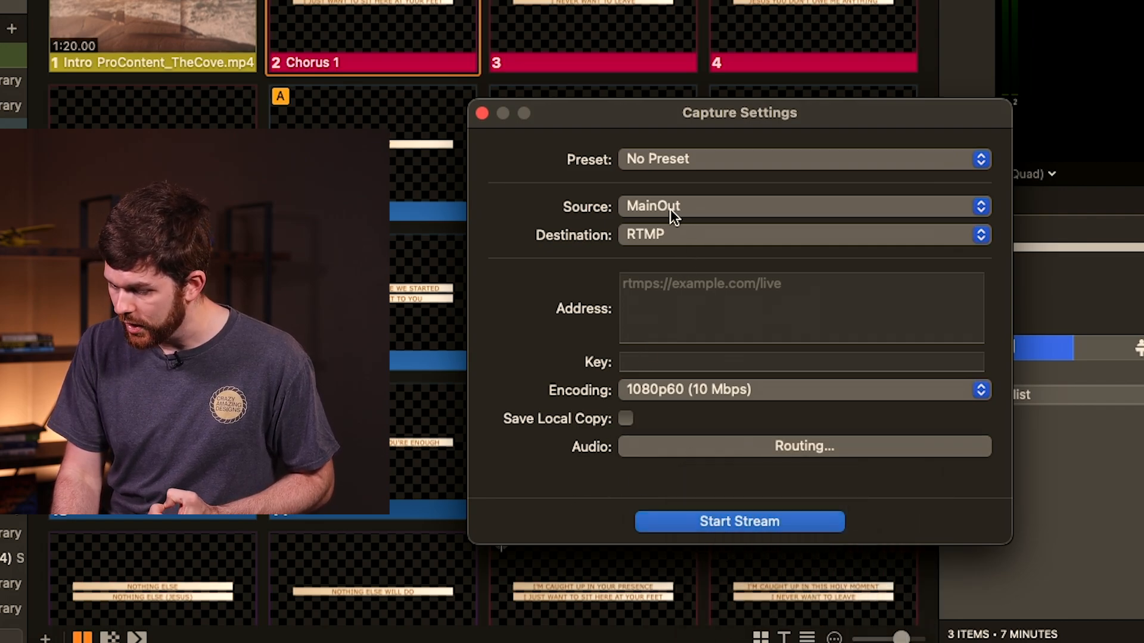
# Save the stream settings as Stream Preset, switch destination to Disk and name a preset 'Disk Record'
pyautogui.click(801, 158)
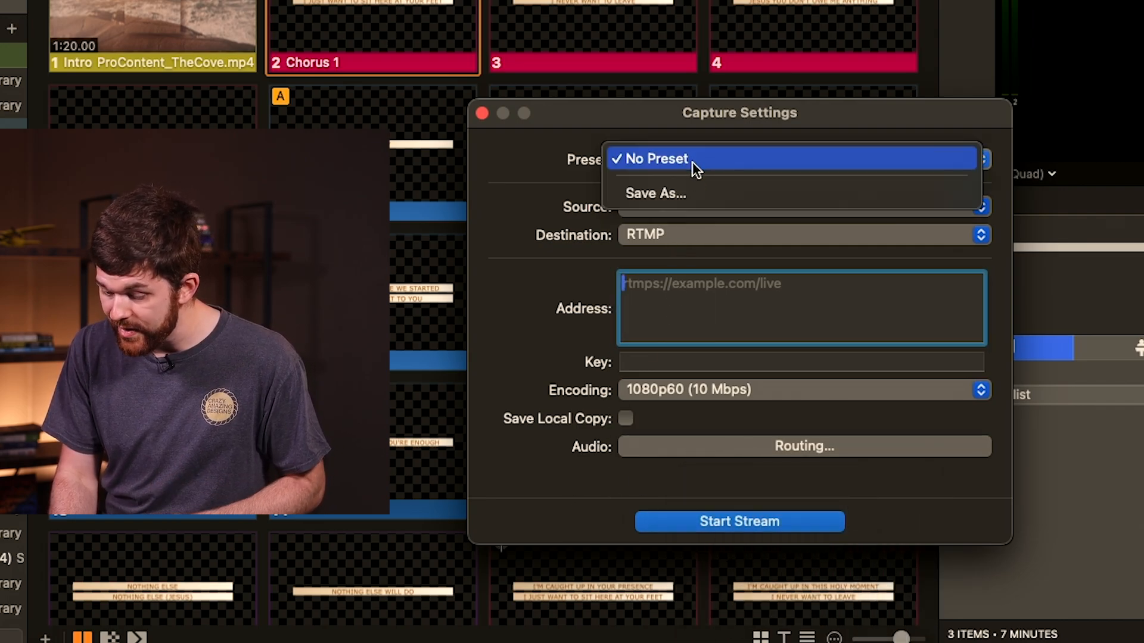
pyautogui.click(655, 193)
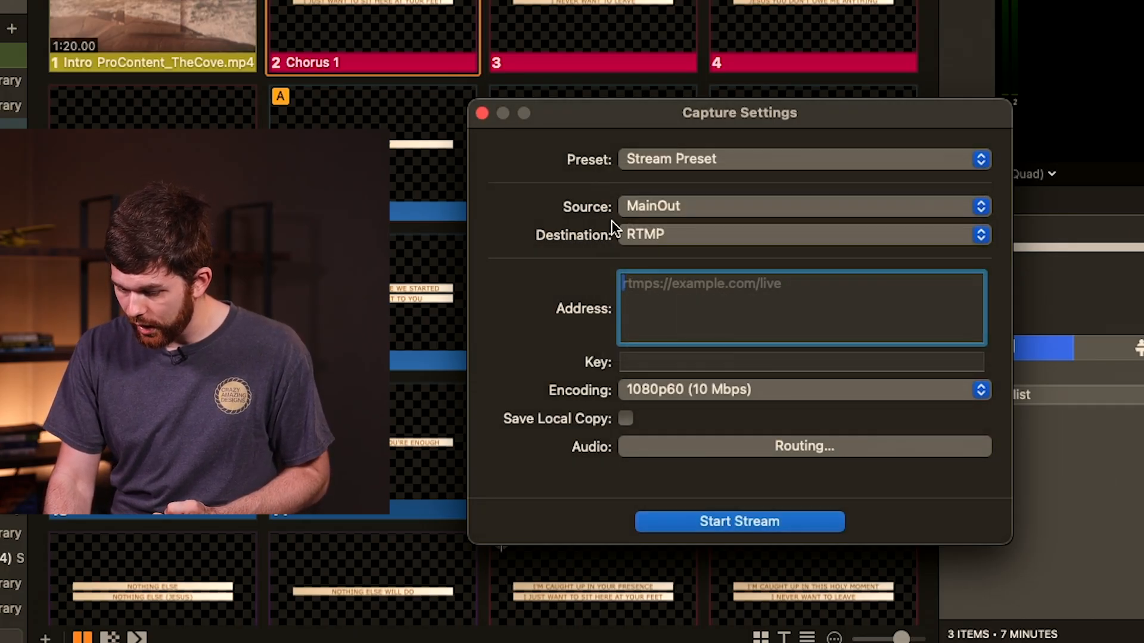
pyautogui.click(802, 234)
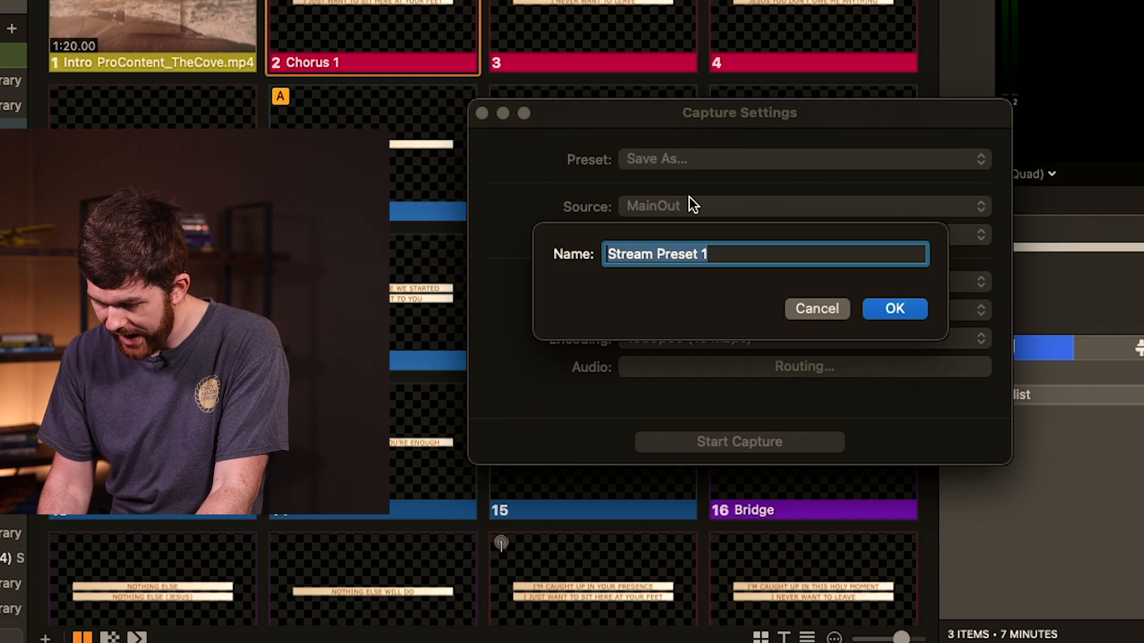
pyautogui.write('Disk Record')
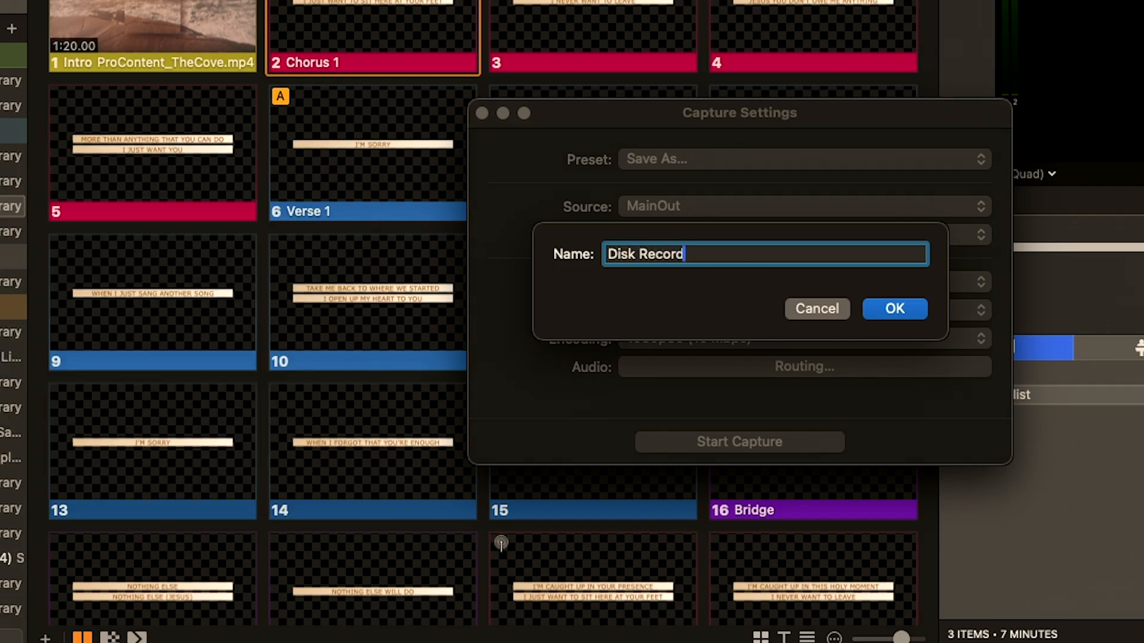
# Save the Disk Recordining preset, check its audio routing, then make Stream Preset active again
pyautogui.click(894, 308)
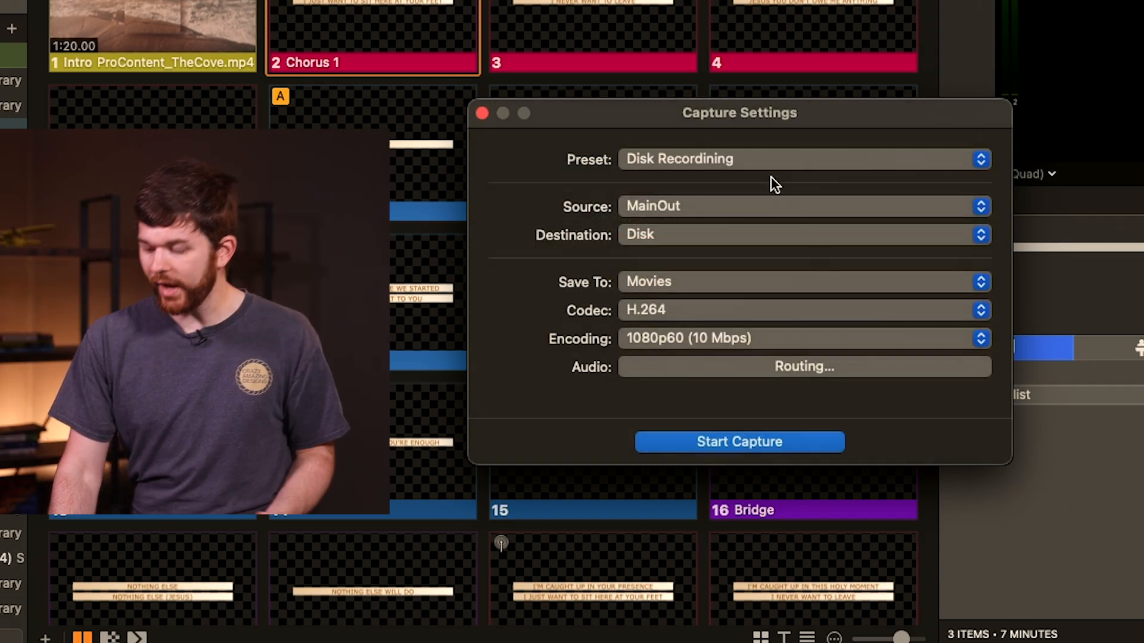
pyautogui.click(803, 365)
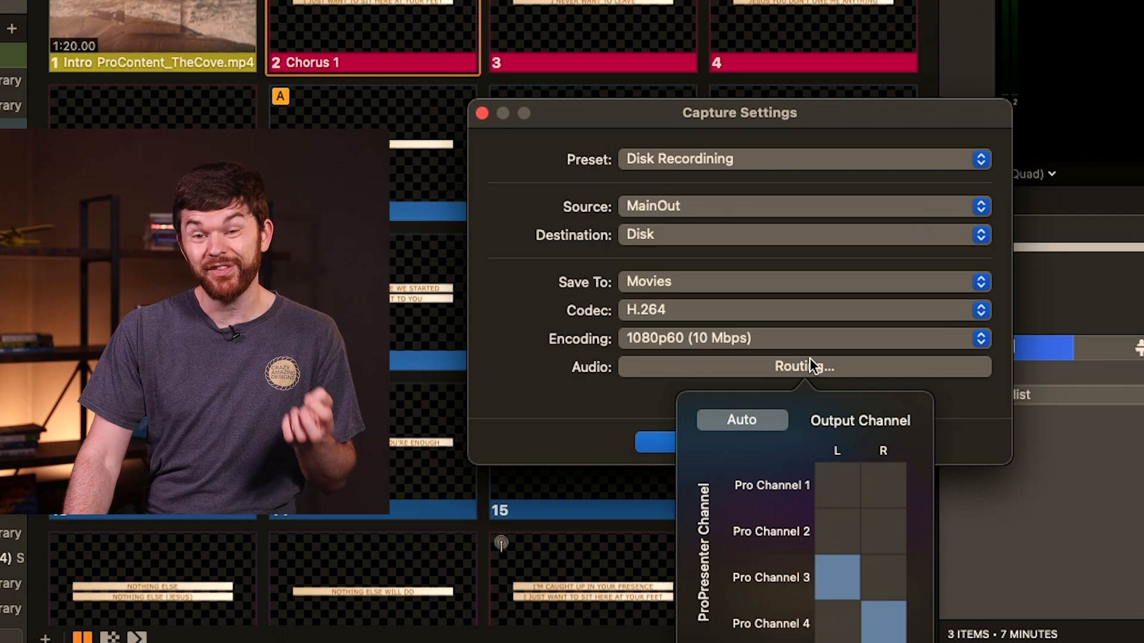
pyautogui.click(802, 158)
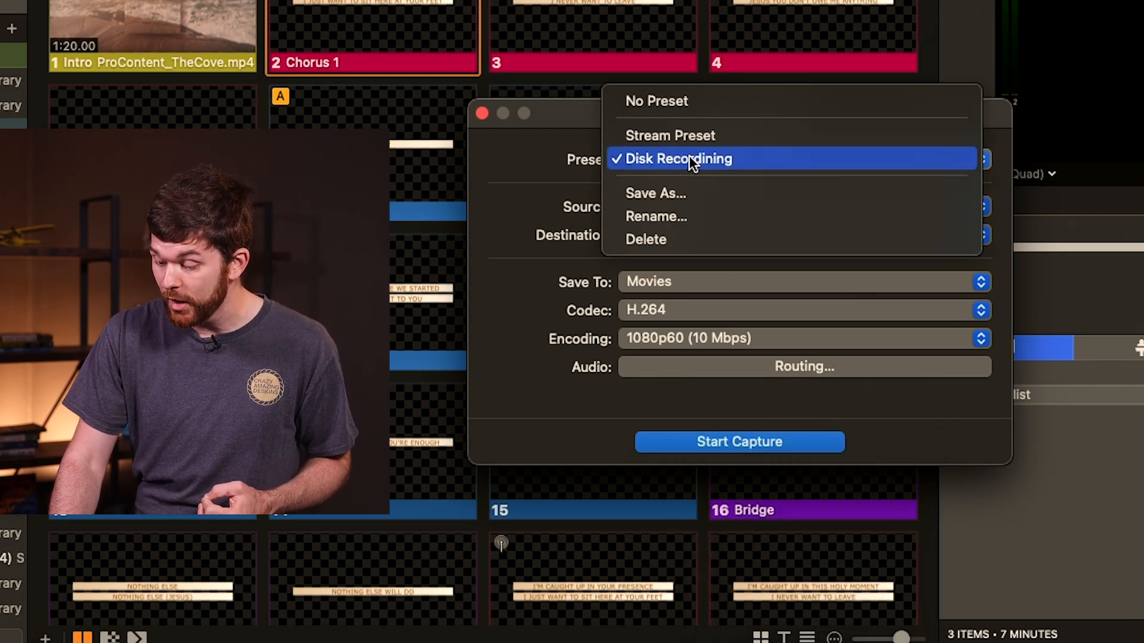
pyautogui.click(670, 136)
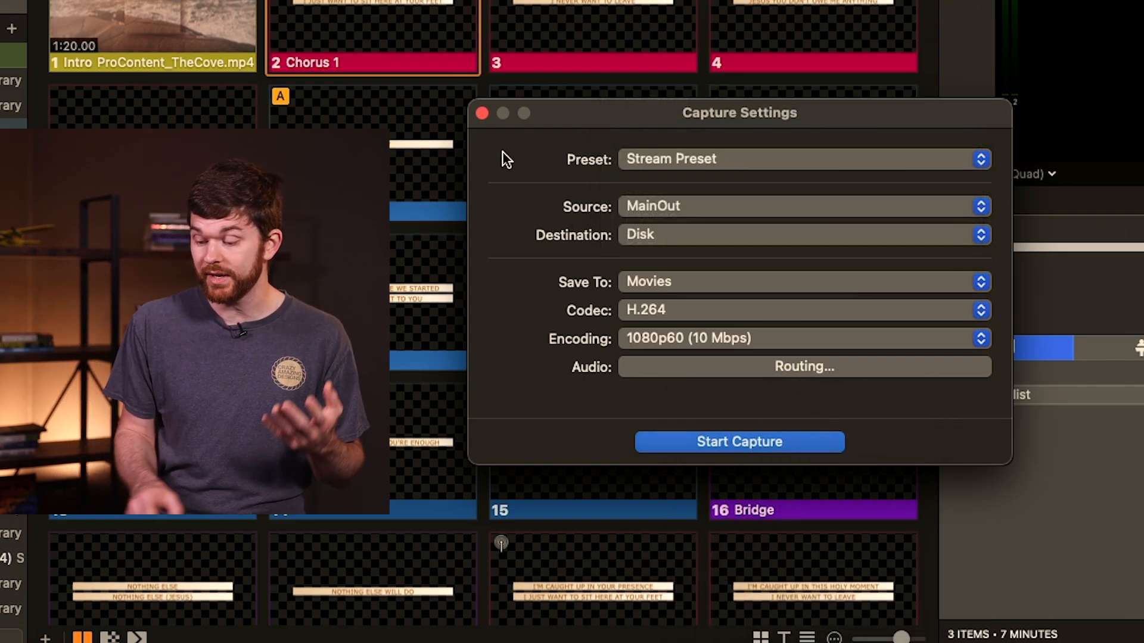